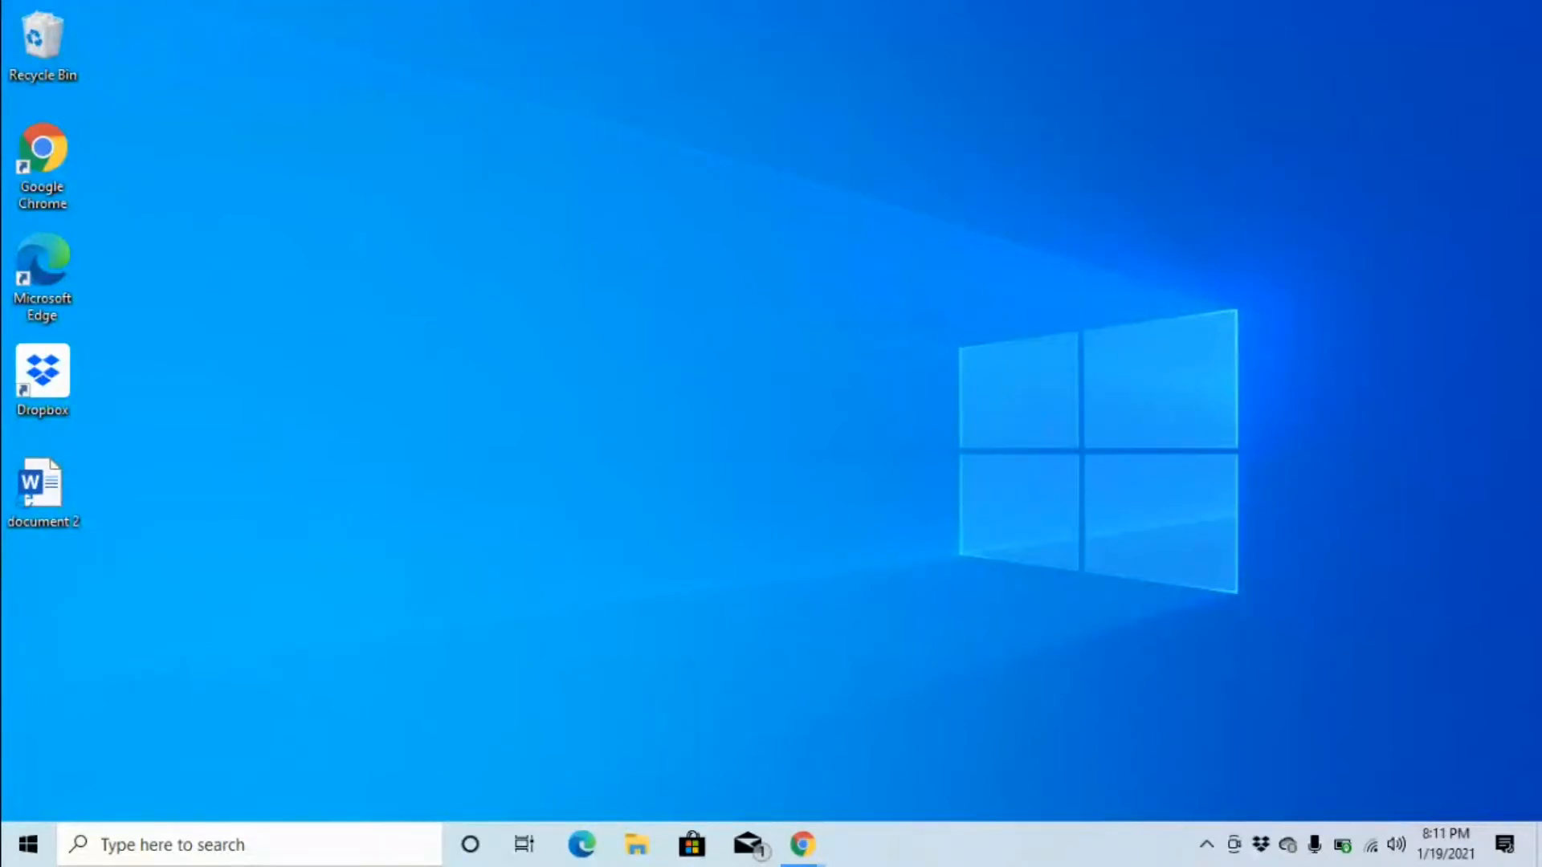
- Launch File Explorer from the taskbar to show Quick access
left_click(636, 844)
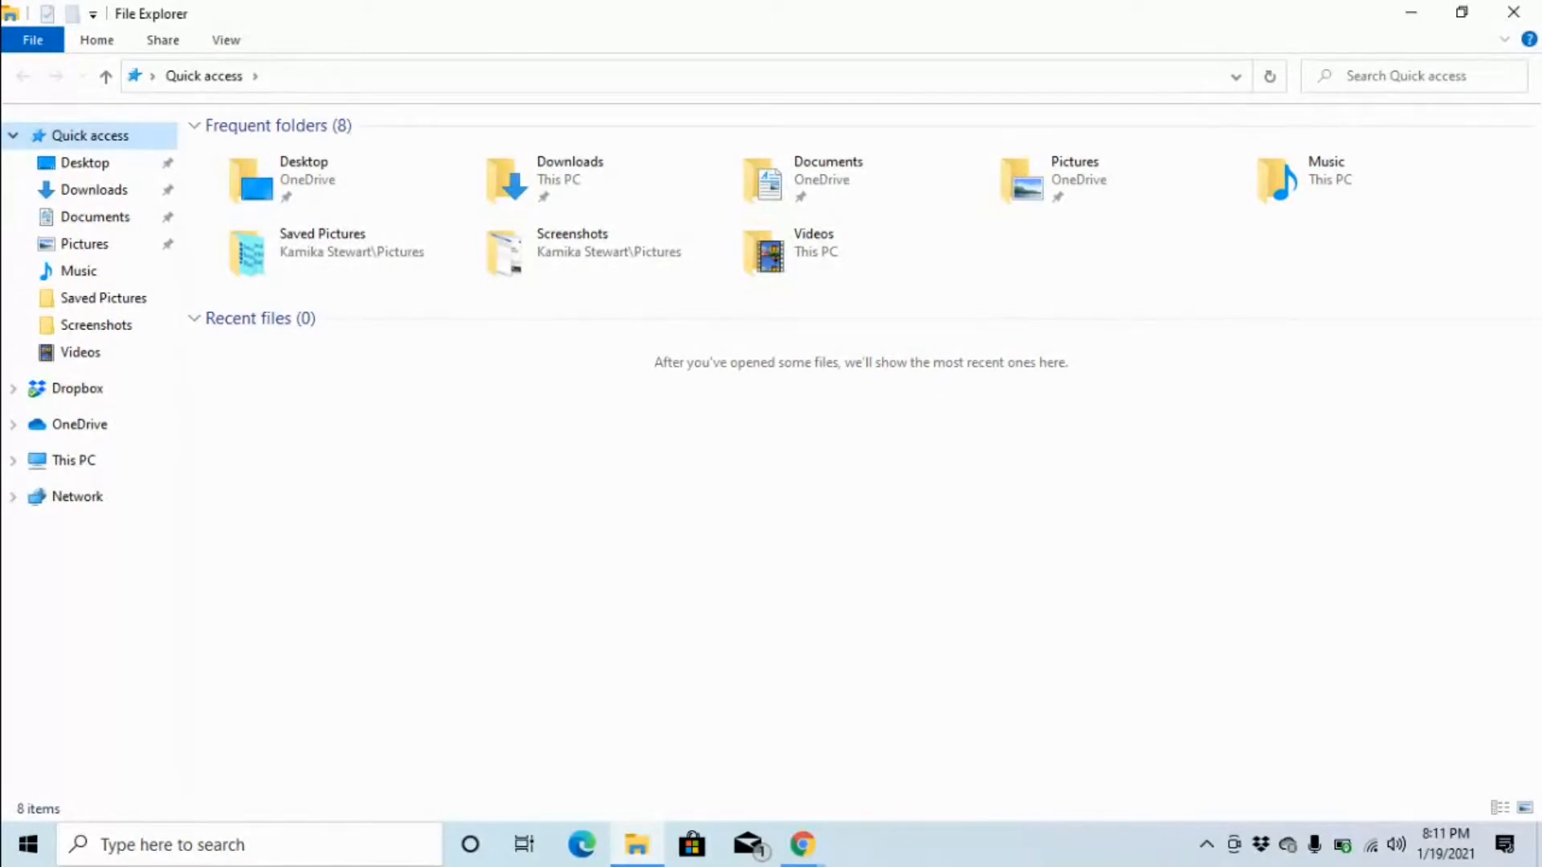
- Go to Desktop and select document 2, then the Dropbox shortcut
left_click(84, 162)
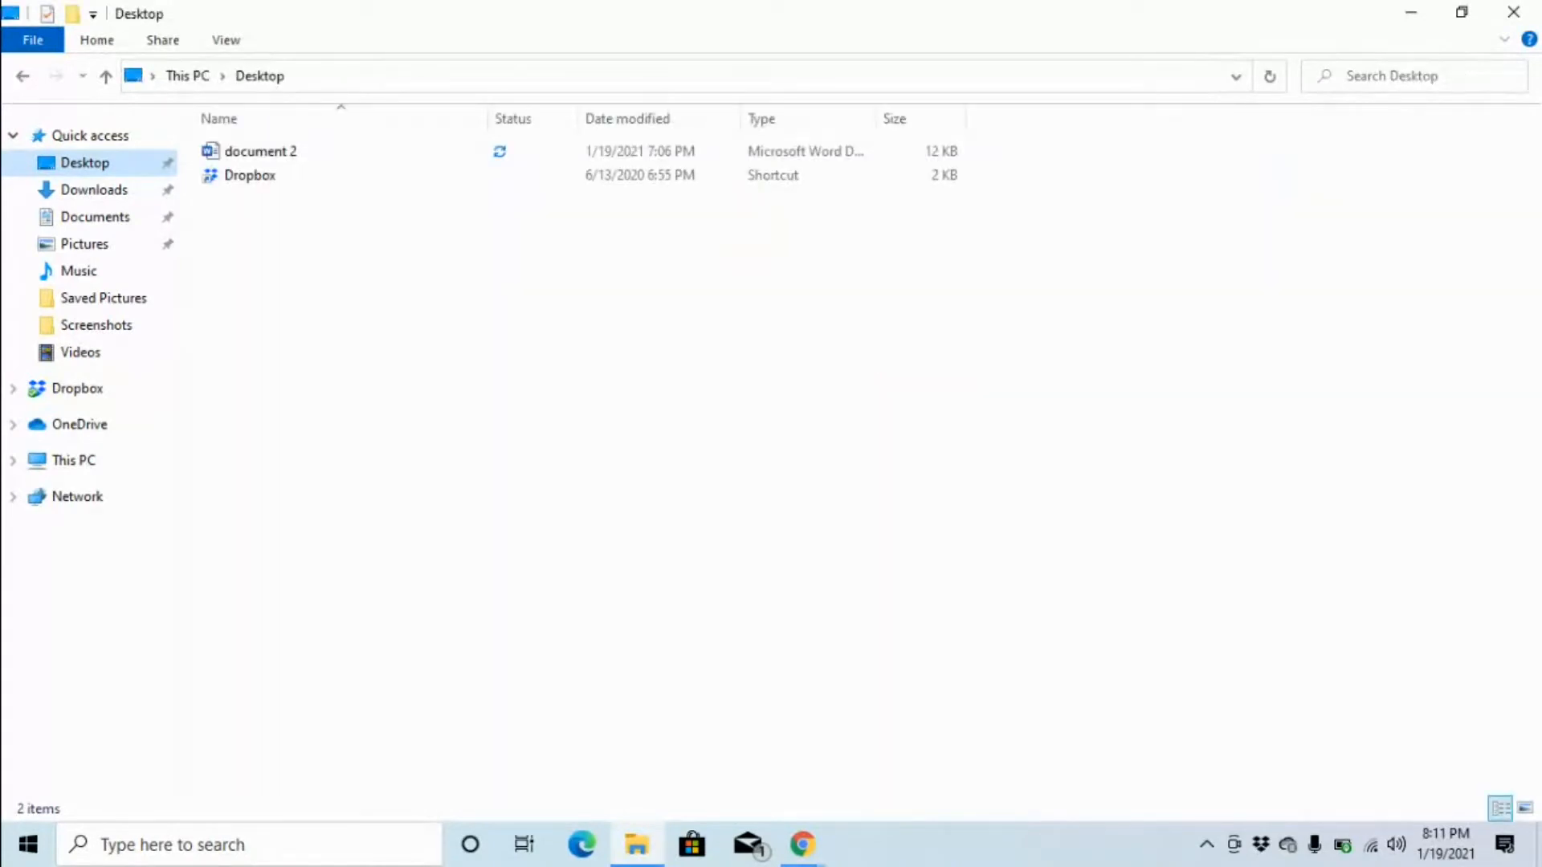
left_click(260, 150)
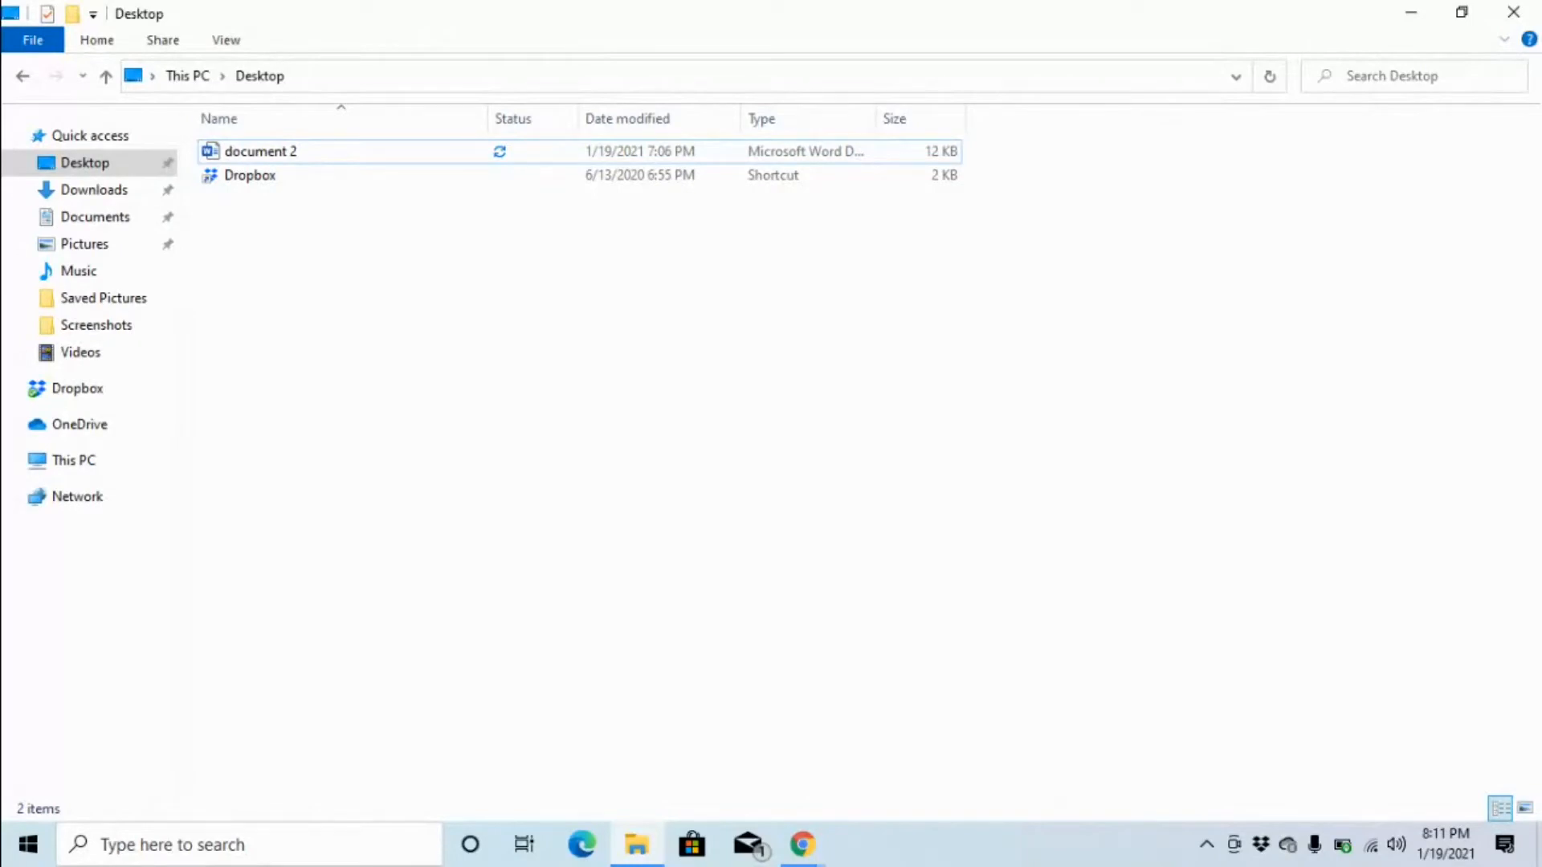
left_click(250, 176)
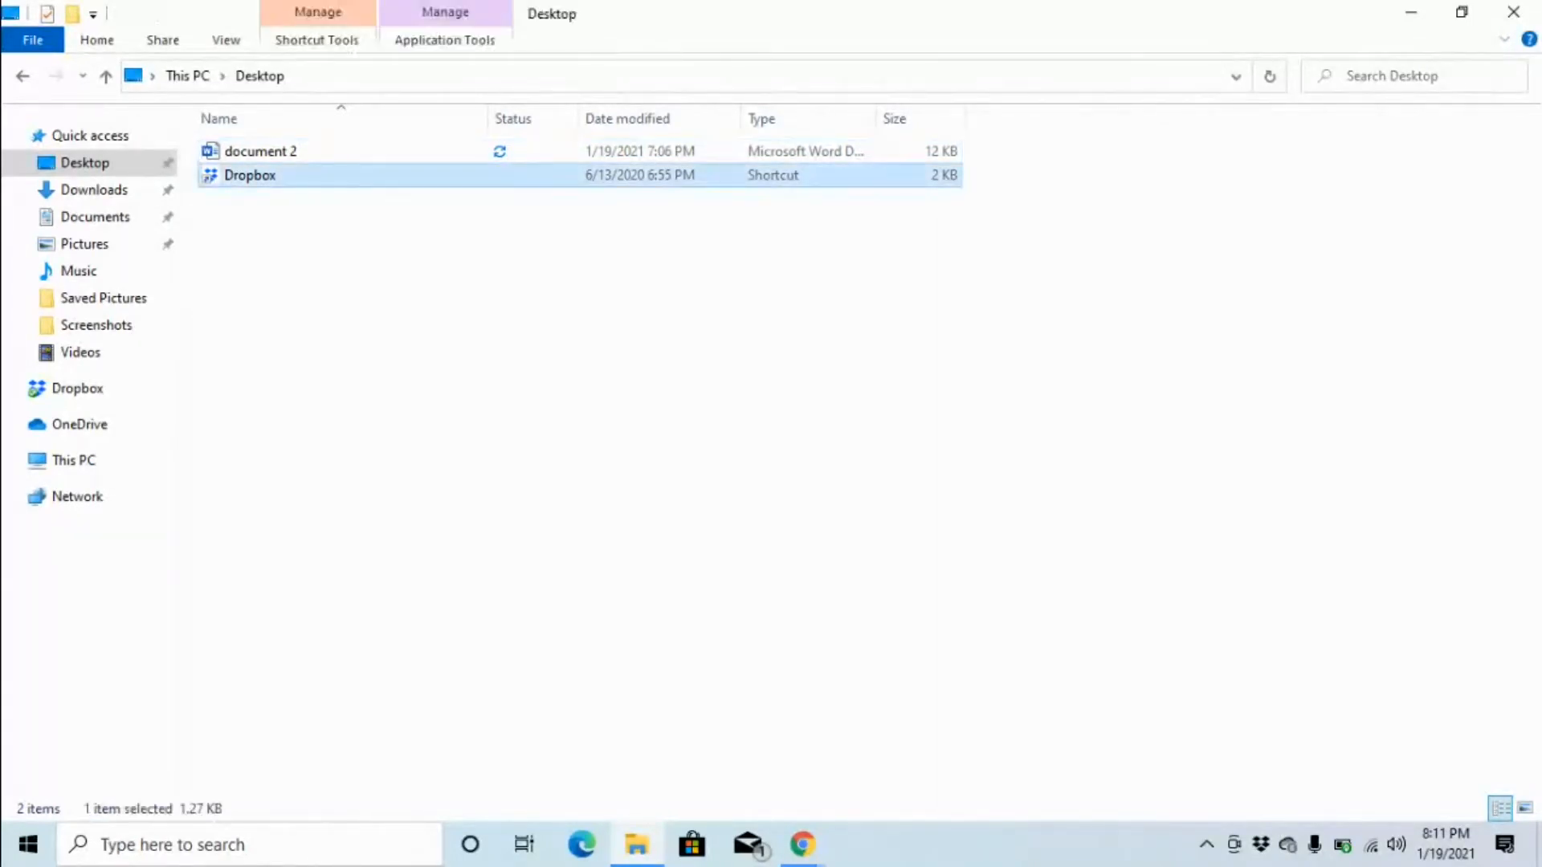
mouse_move(249, 175)
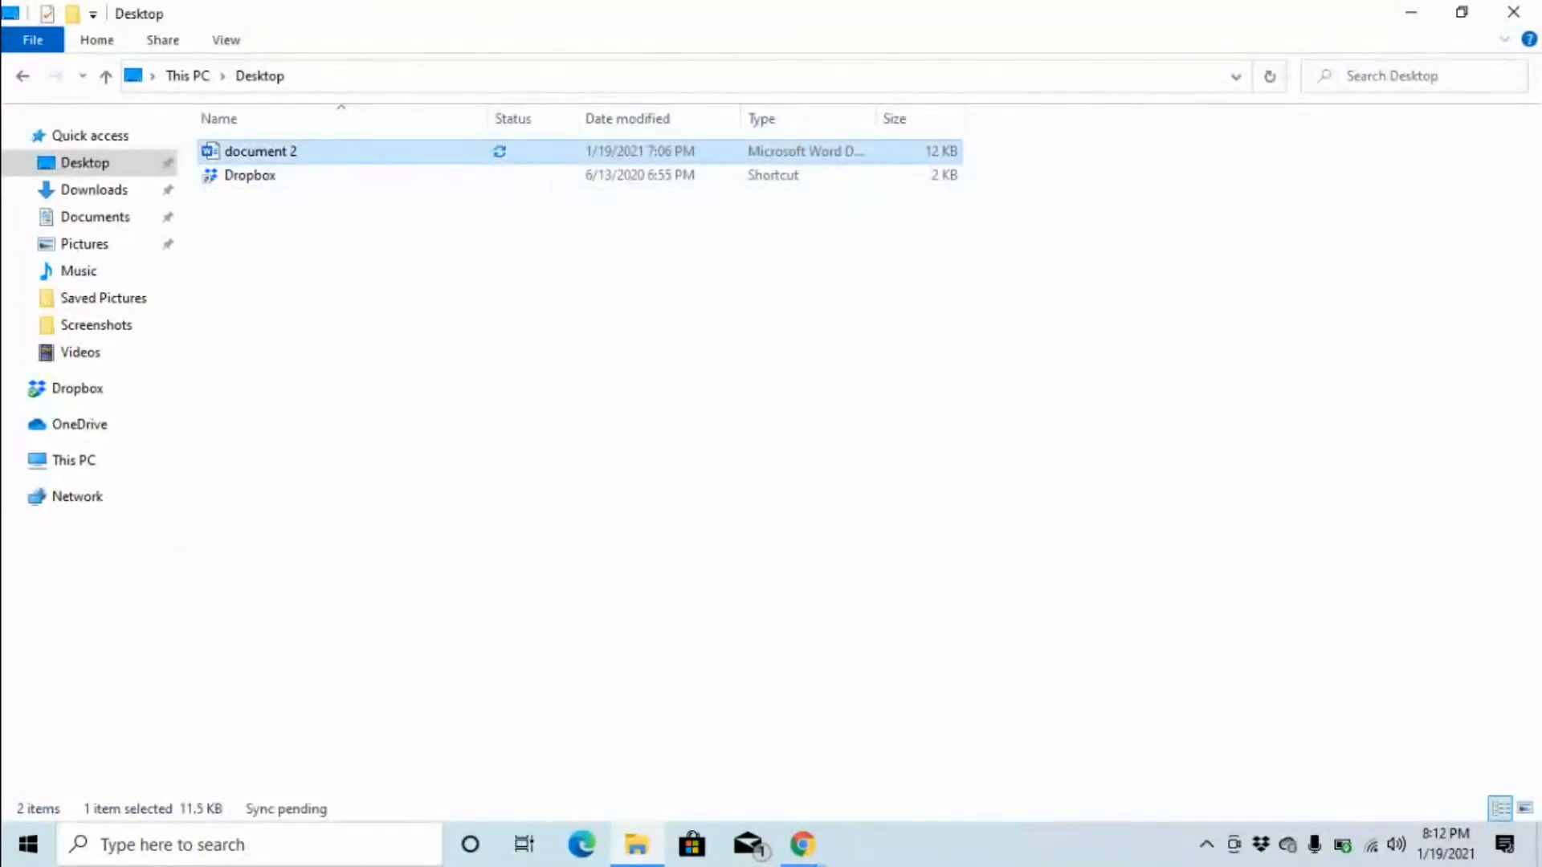
mouse_move(260, 150)
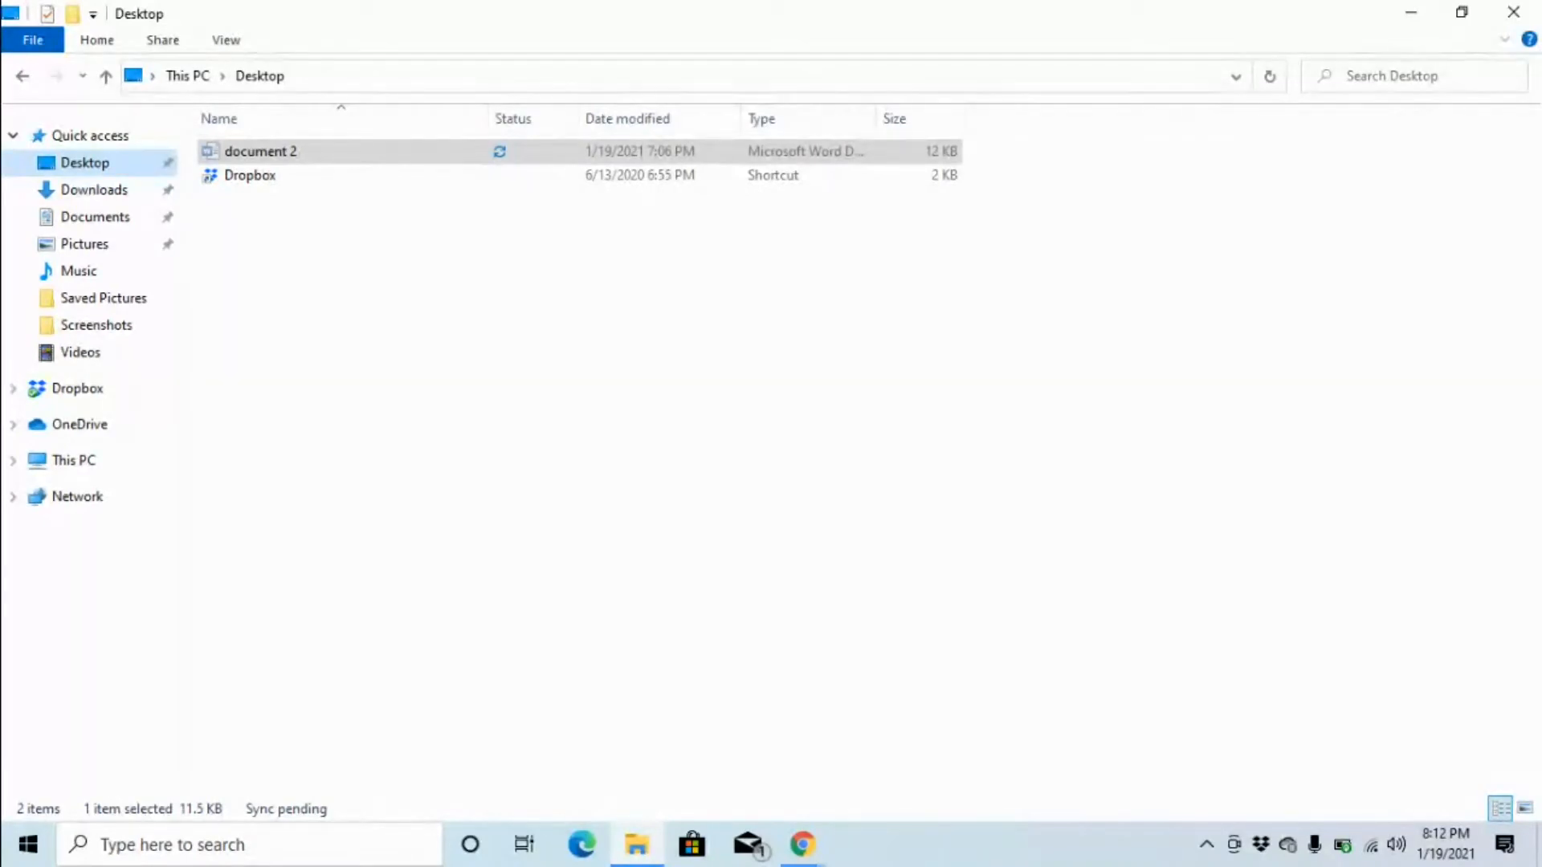
- Switch to the Documents folder under Quick access
left_click(95, 188)
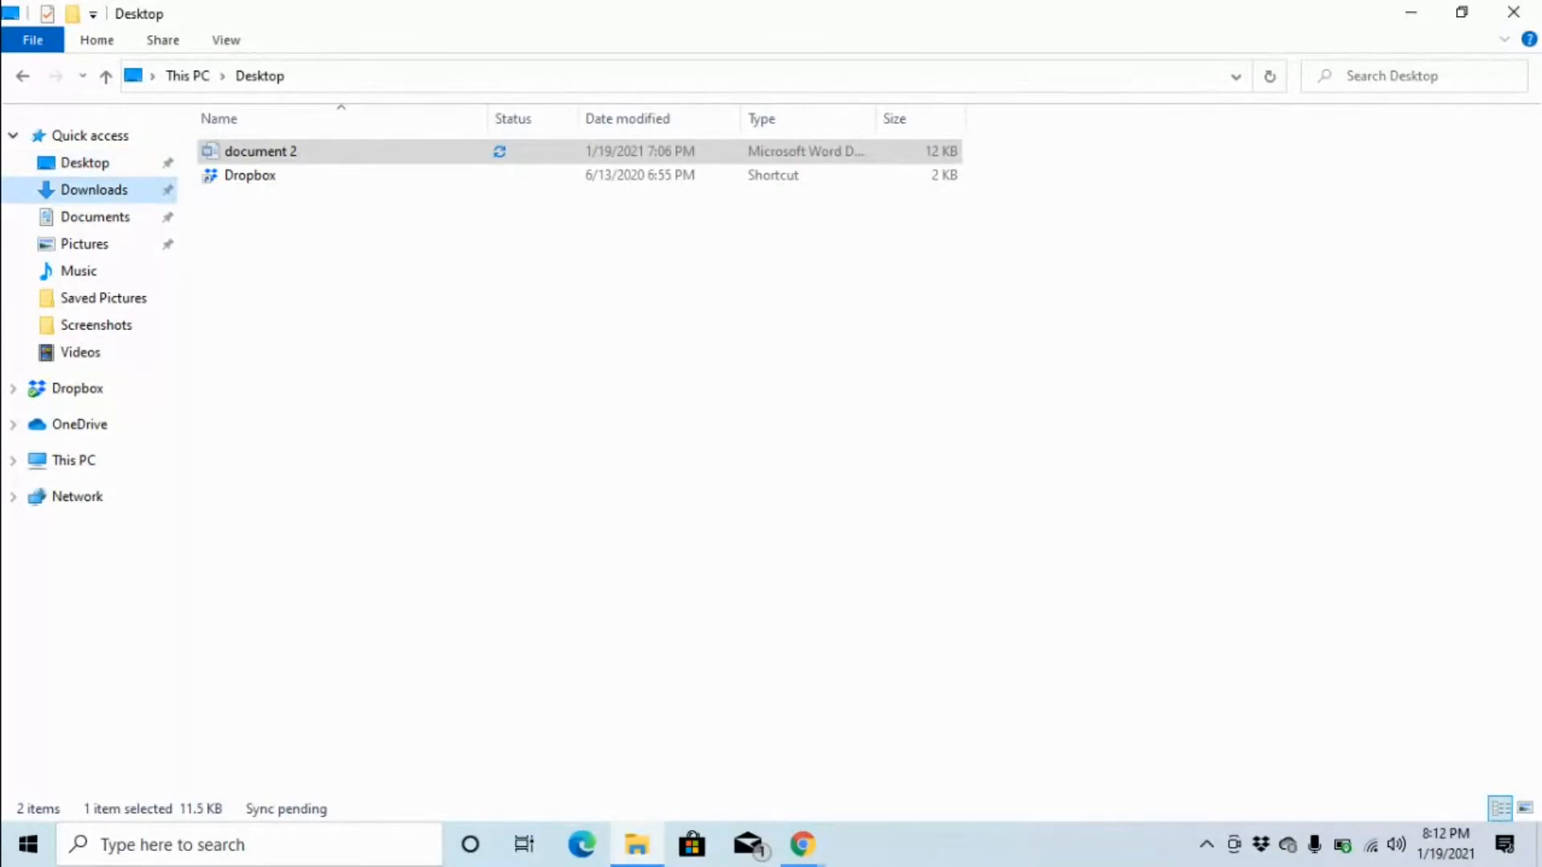
left_click(95, 216)
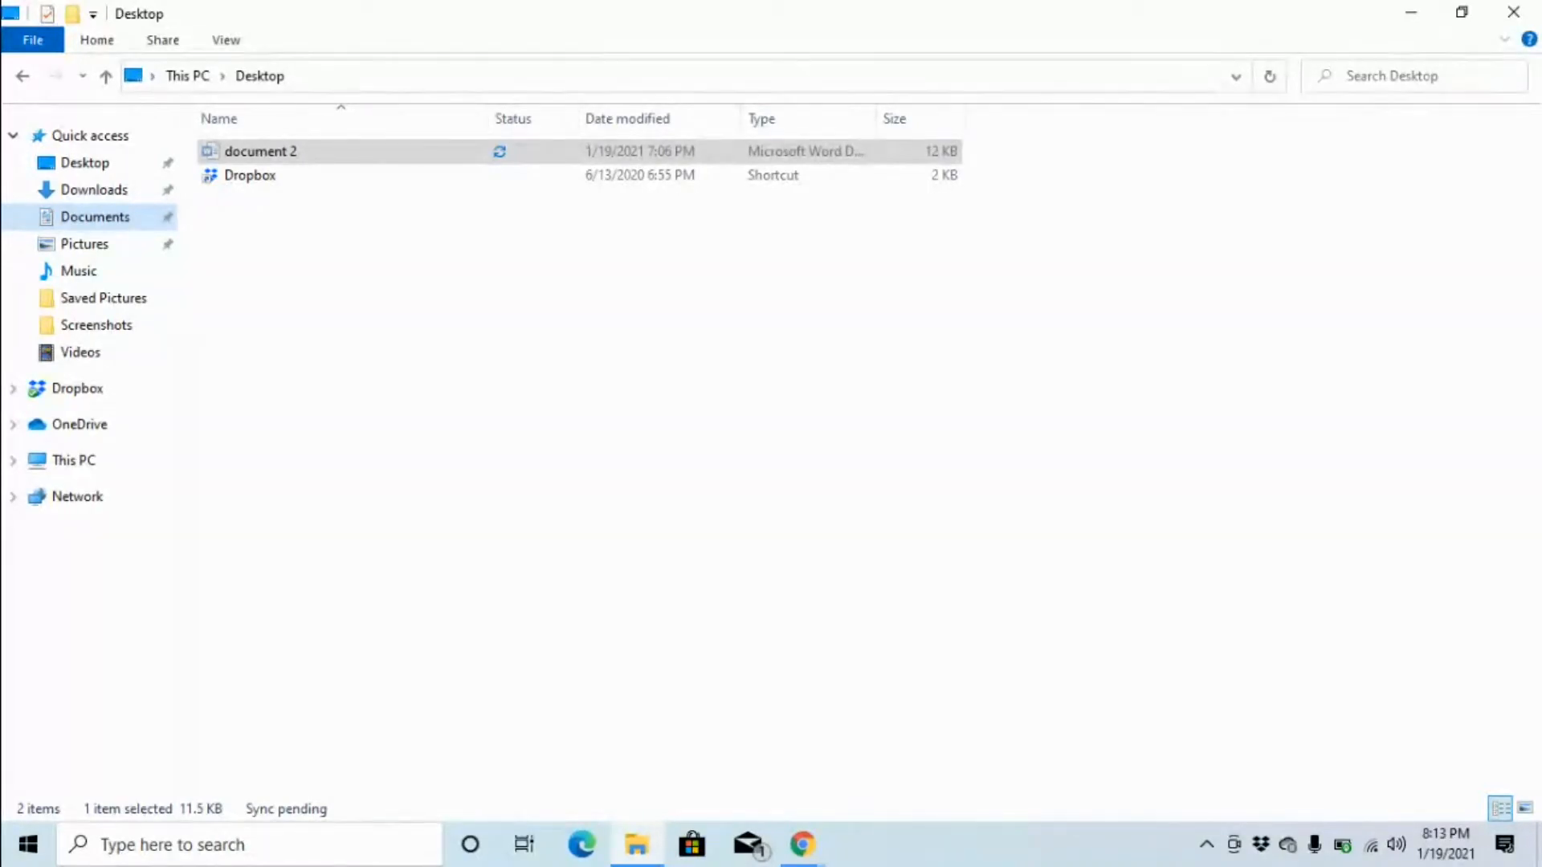
left_click(95, 216)
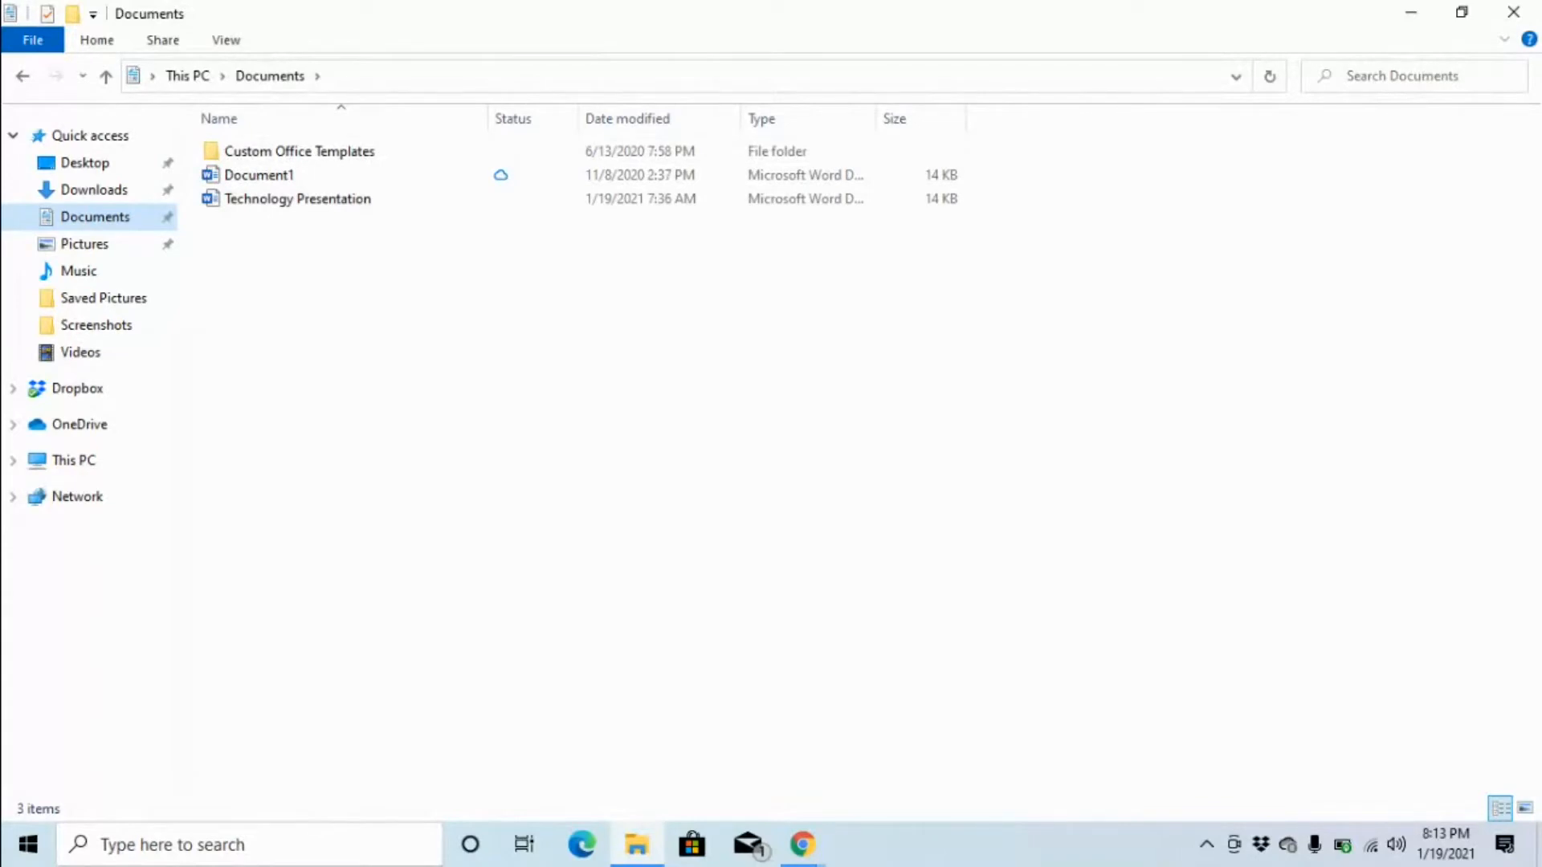
- Send document 2 from Desktop to Documents
left_click(298, 150)
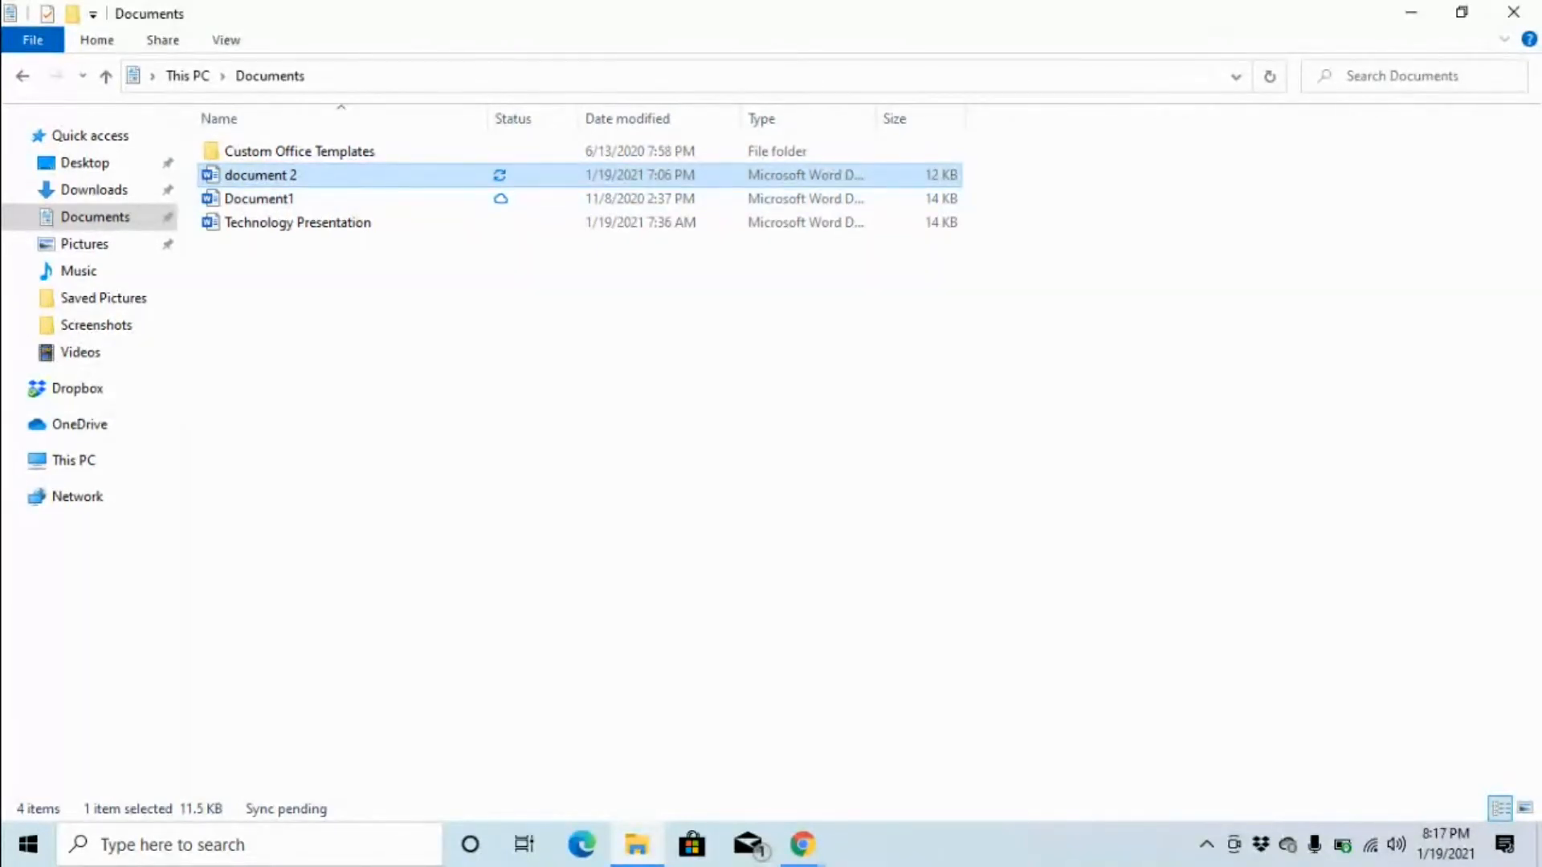
- Return to Desktop to confirm document 2 is gone
left_click(259, 197)
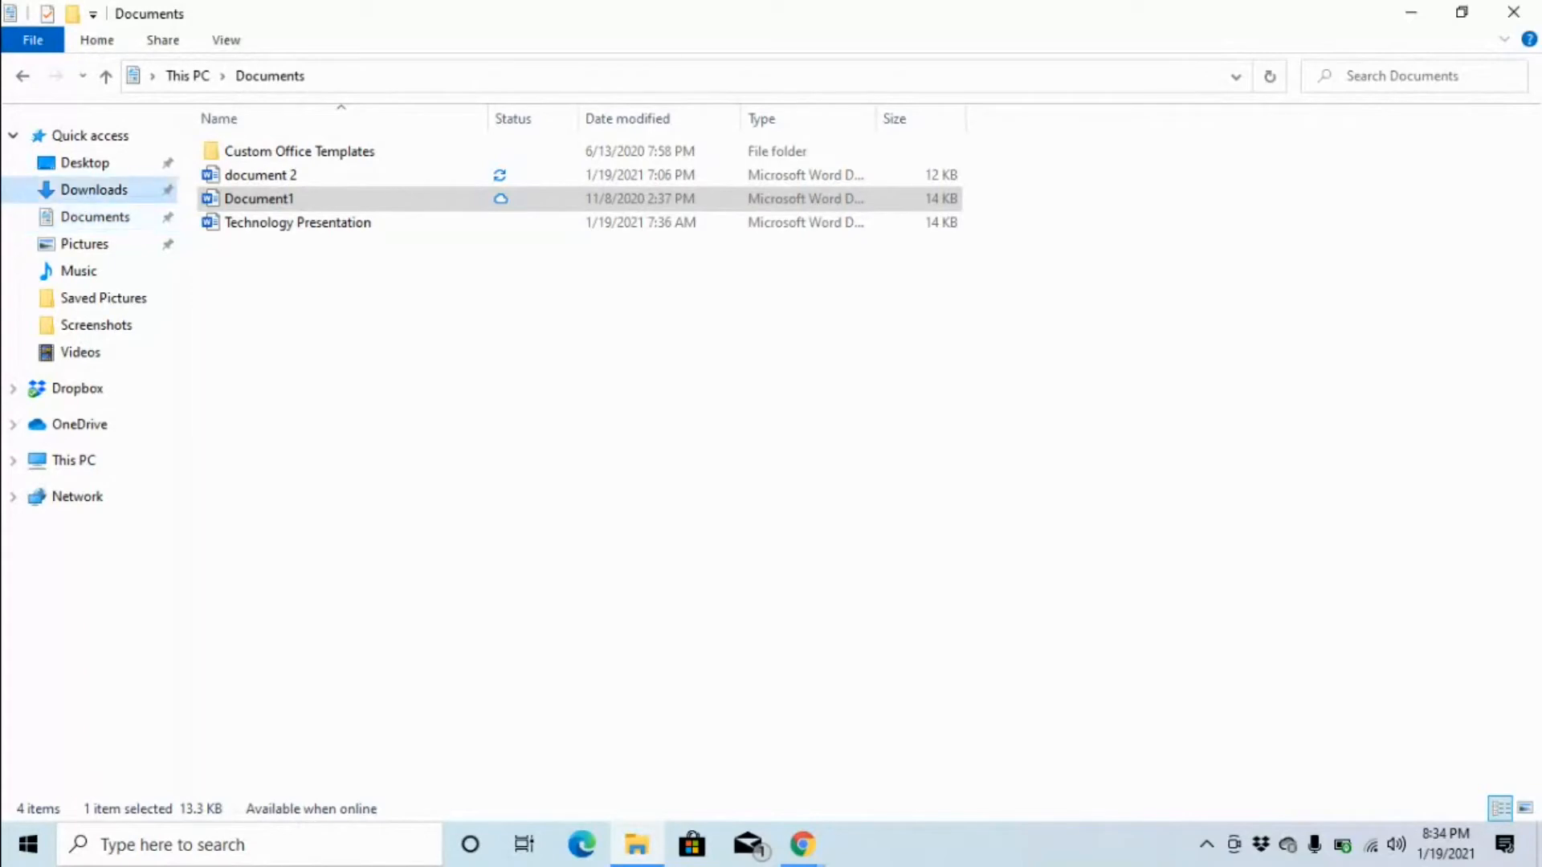
left_click(84, 162)
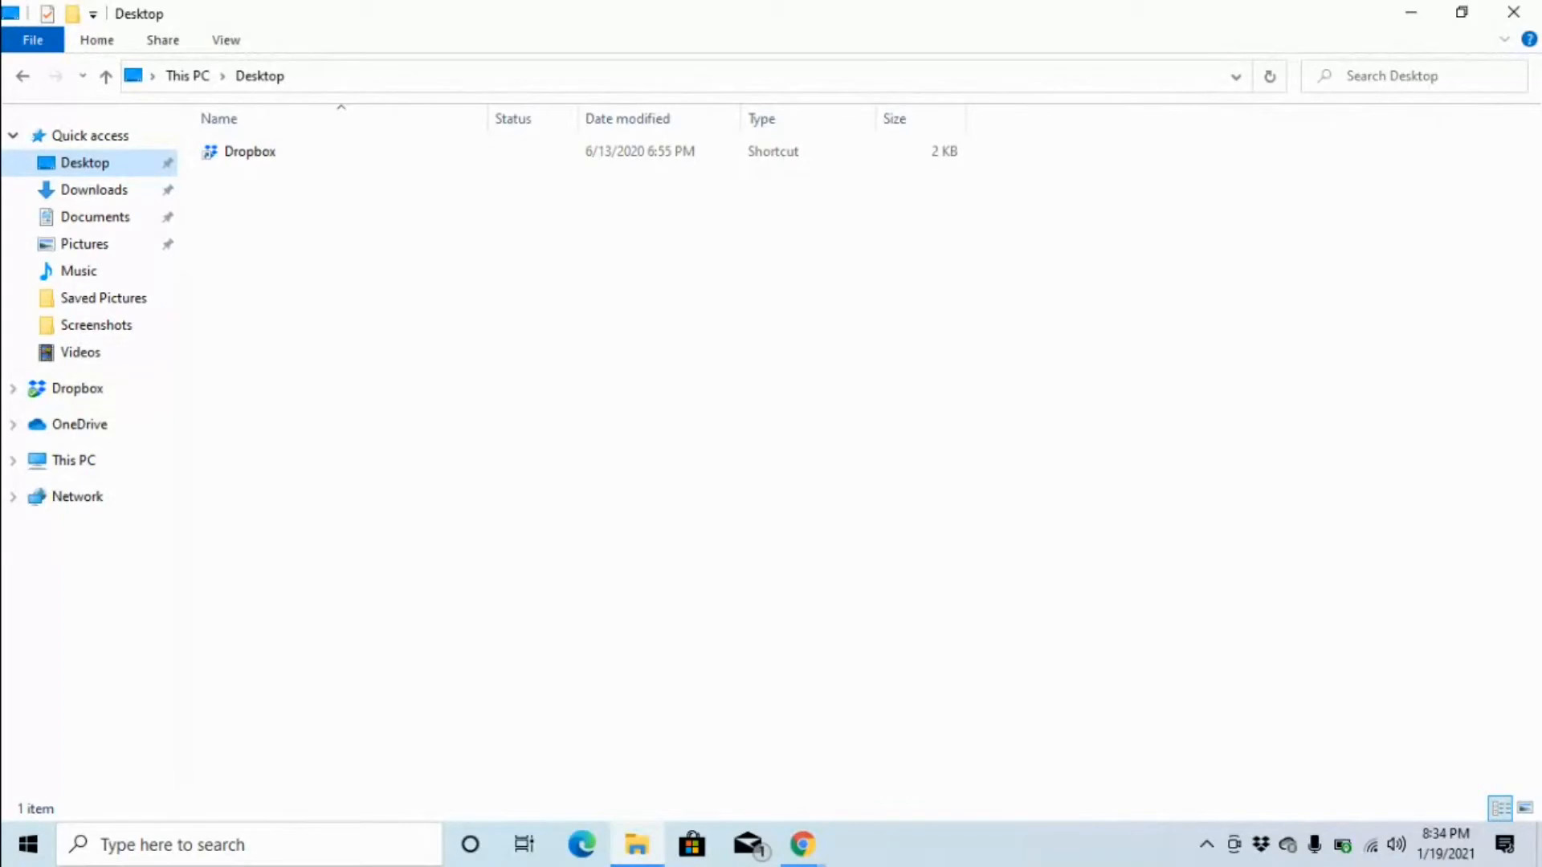
- Select the Dropbox shortcut on Desktop and open its context menu
left_click(250, 151)
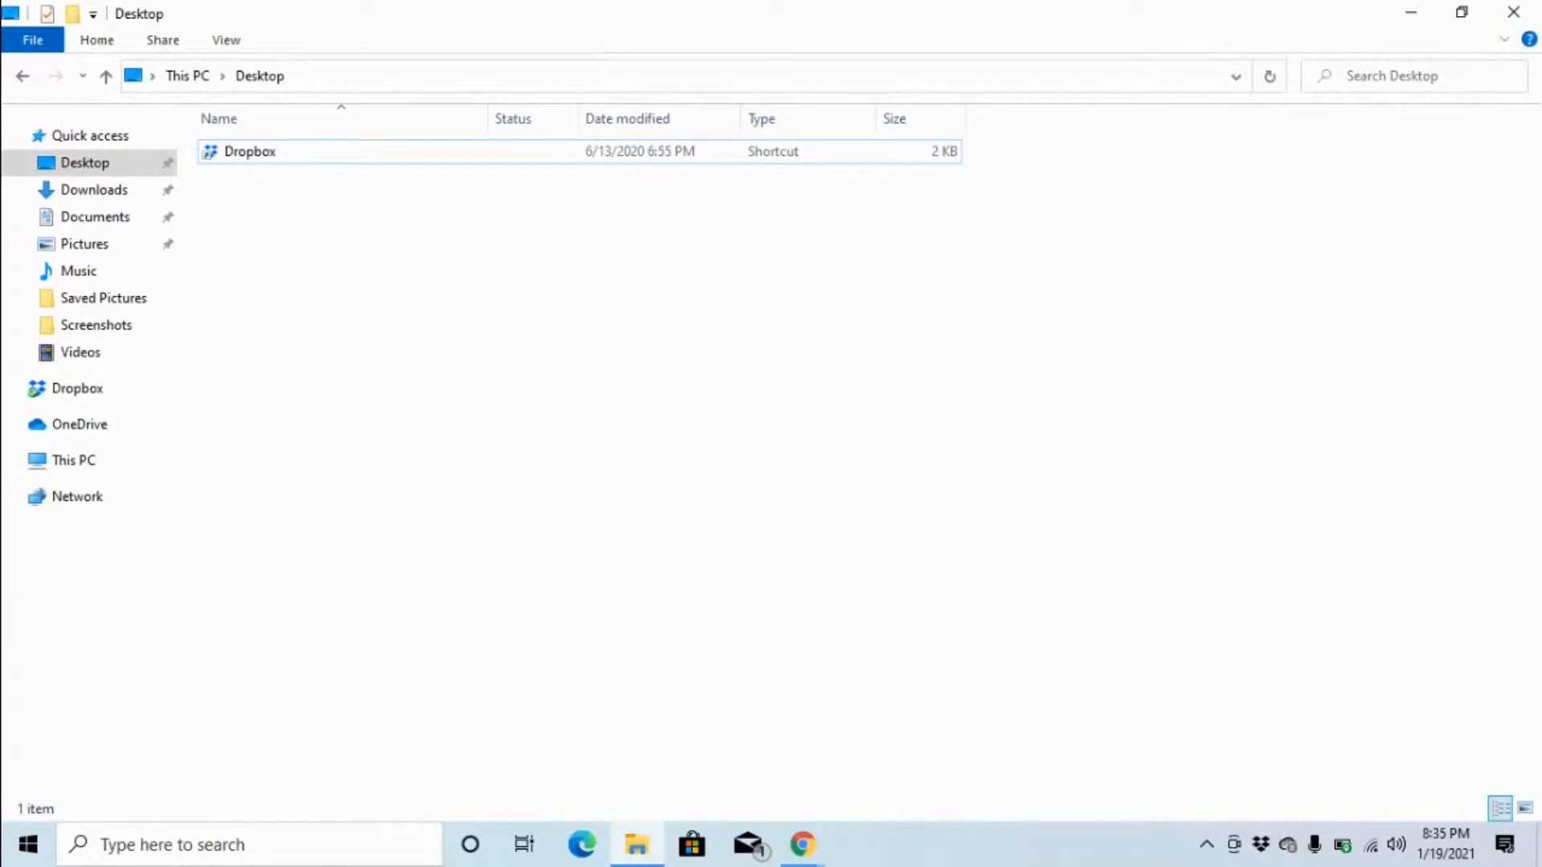
left_click(250, 151)
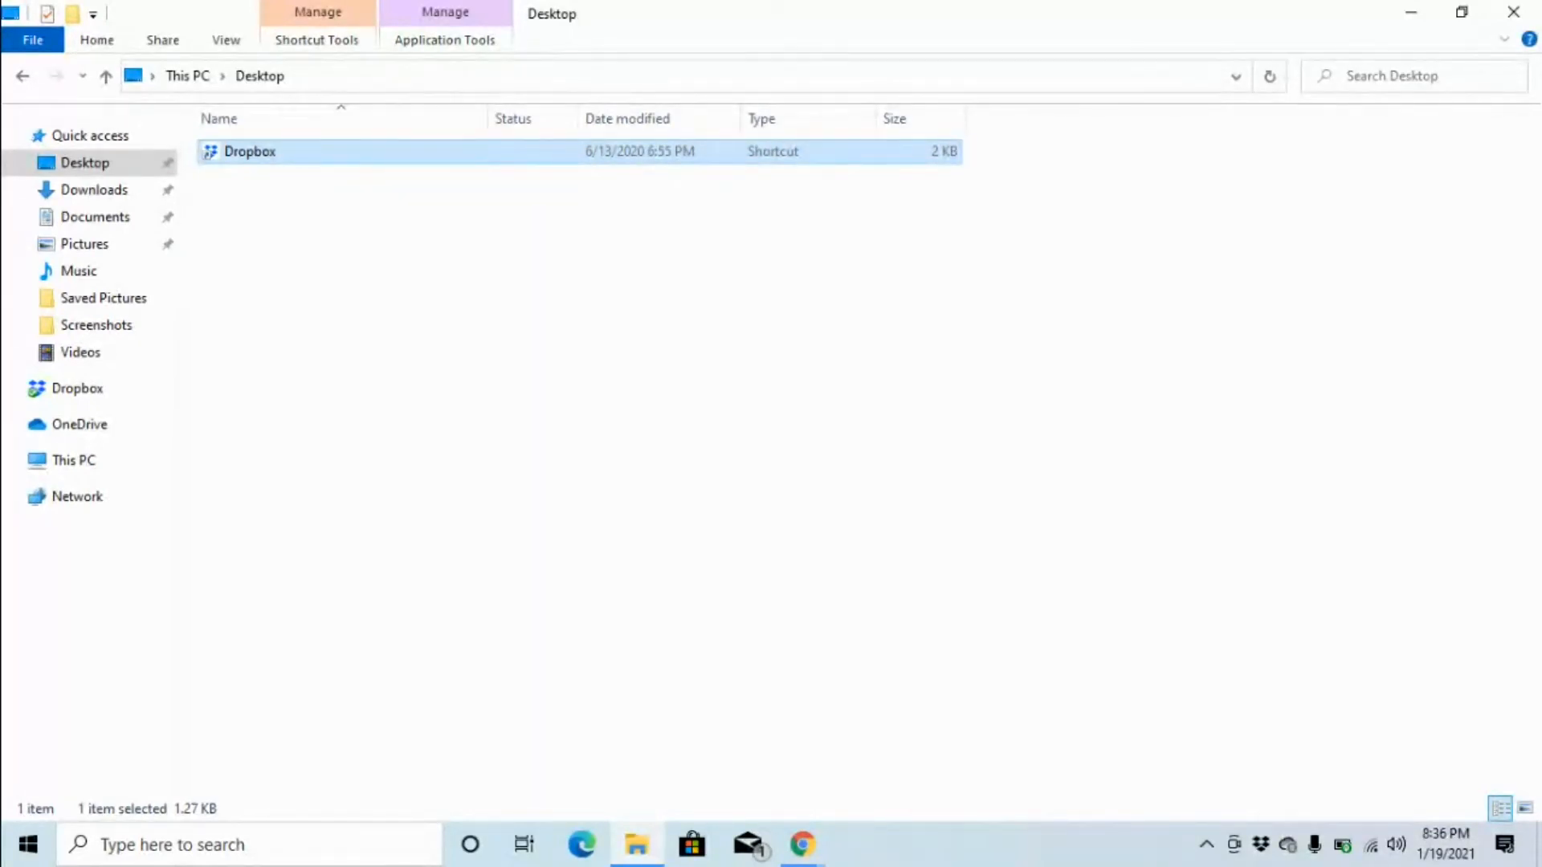
right_click(249, 150)
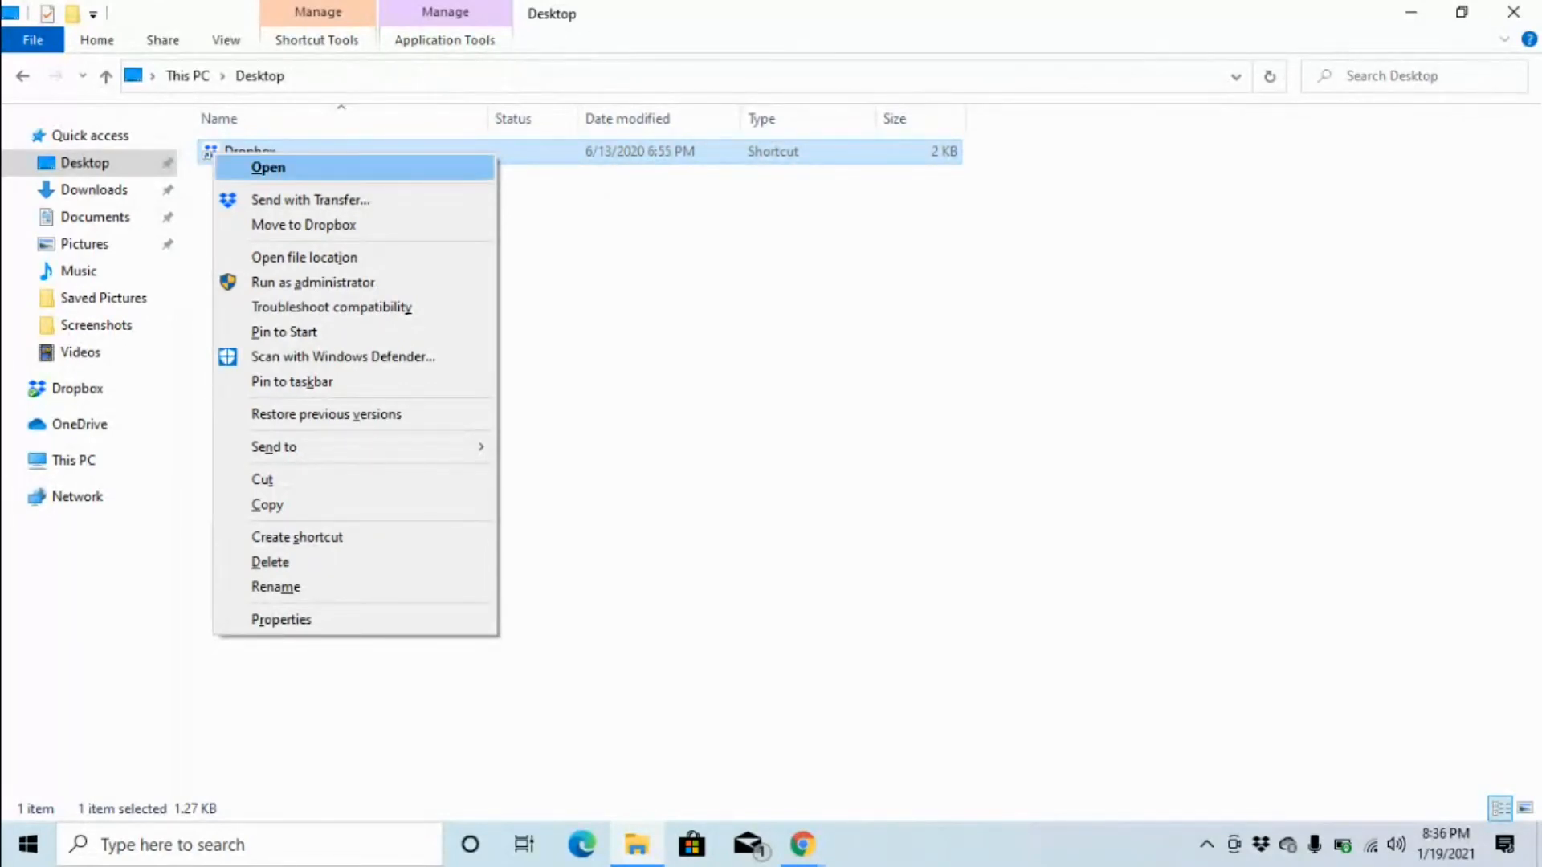
mouse_move(310, 200)
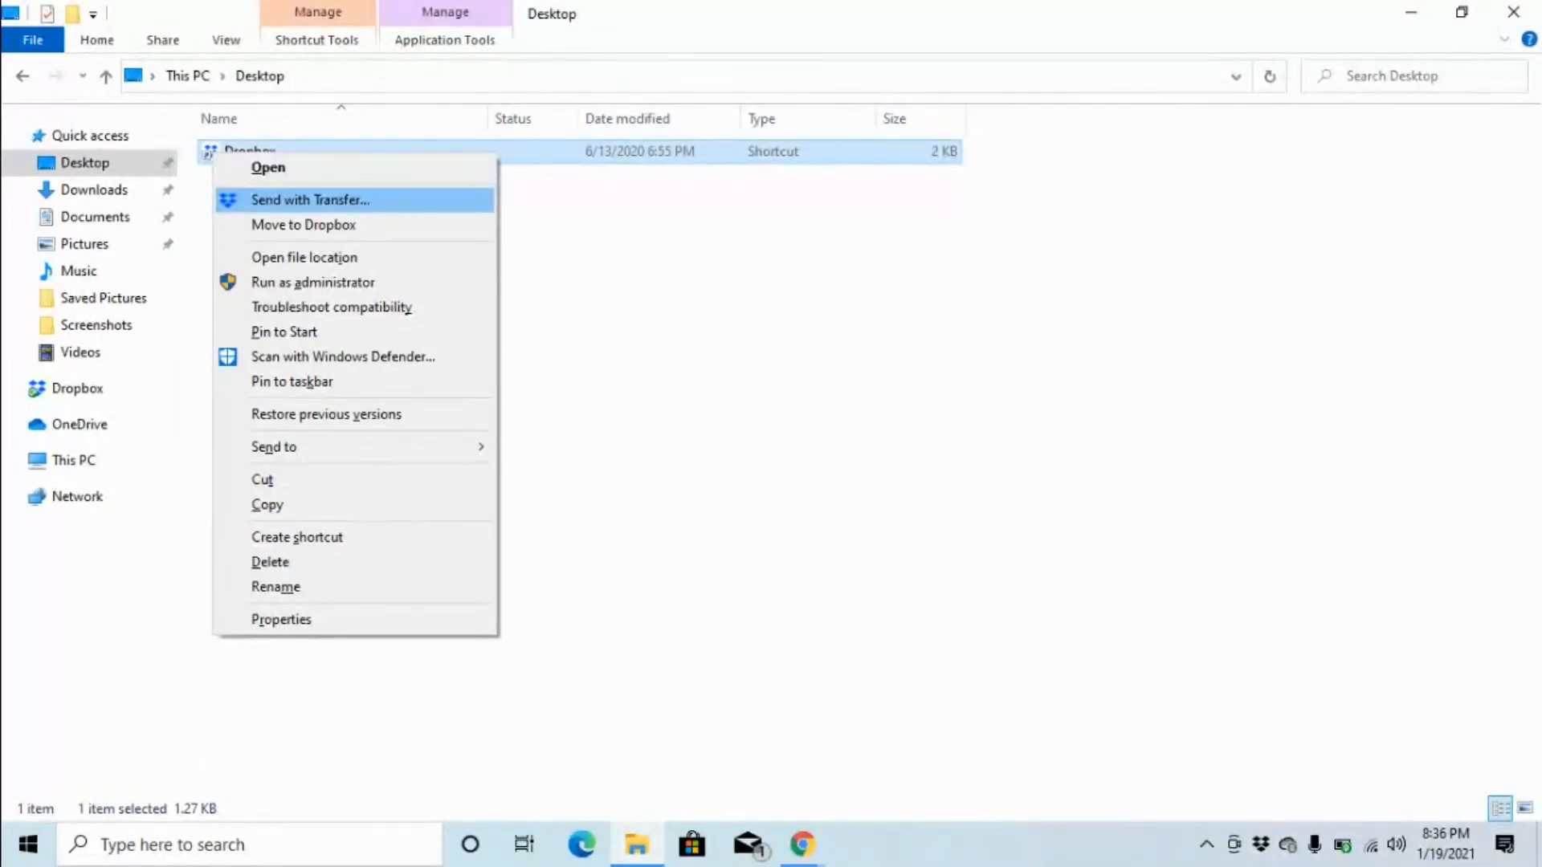
mouse_move(303, 257)
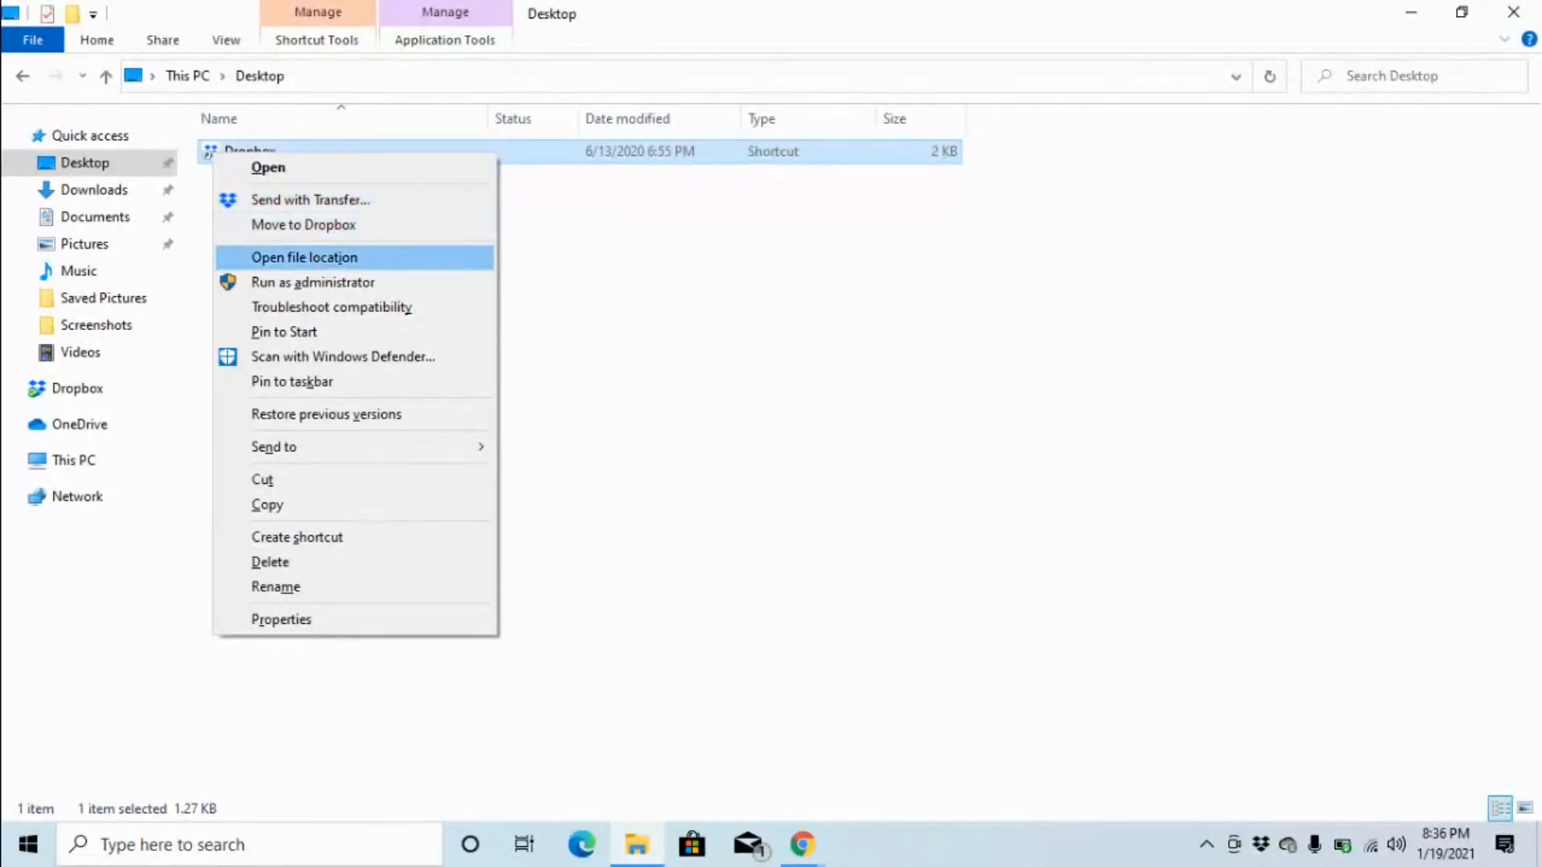
mouse_move(312, 282)
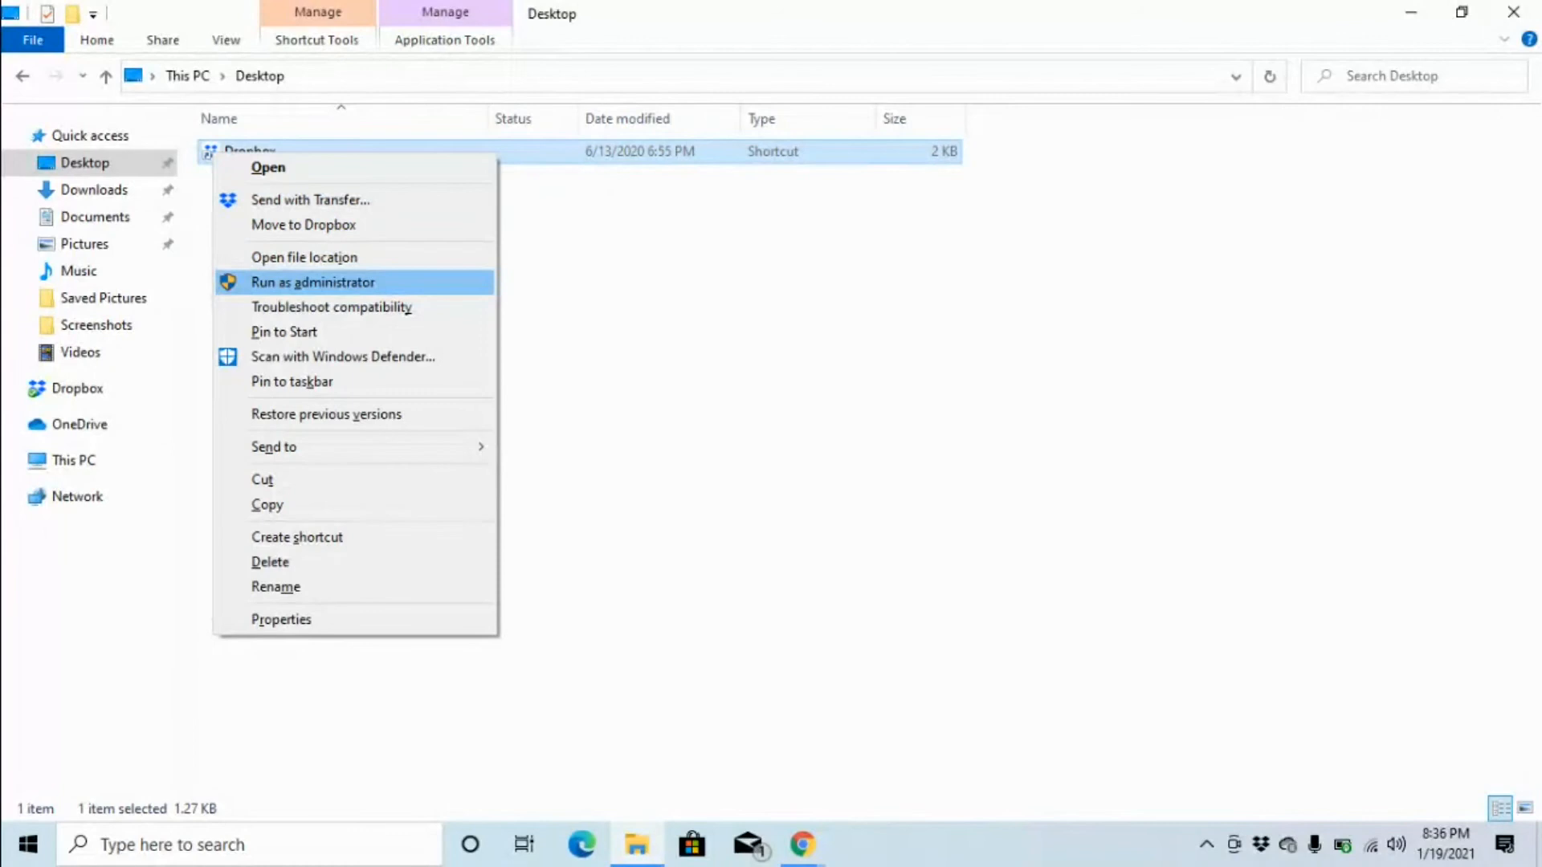
mouse_move(332, 307)
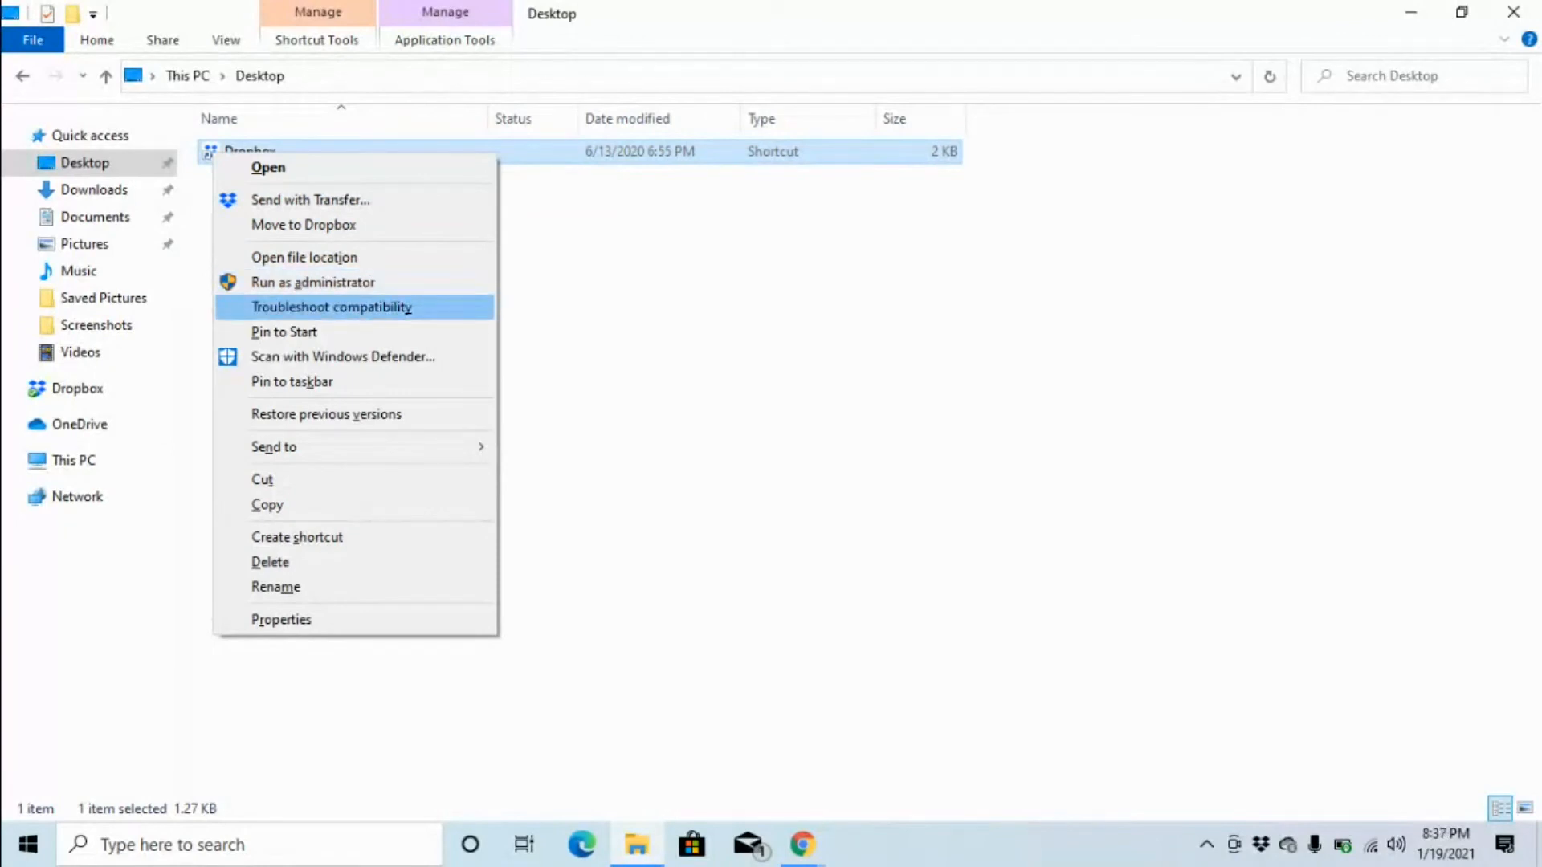
mouse_move(342, 356)
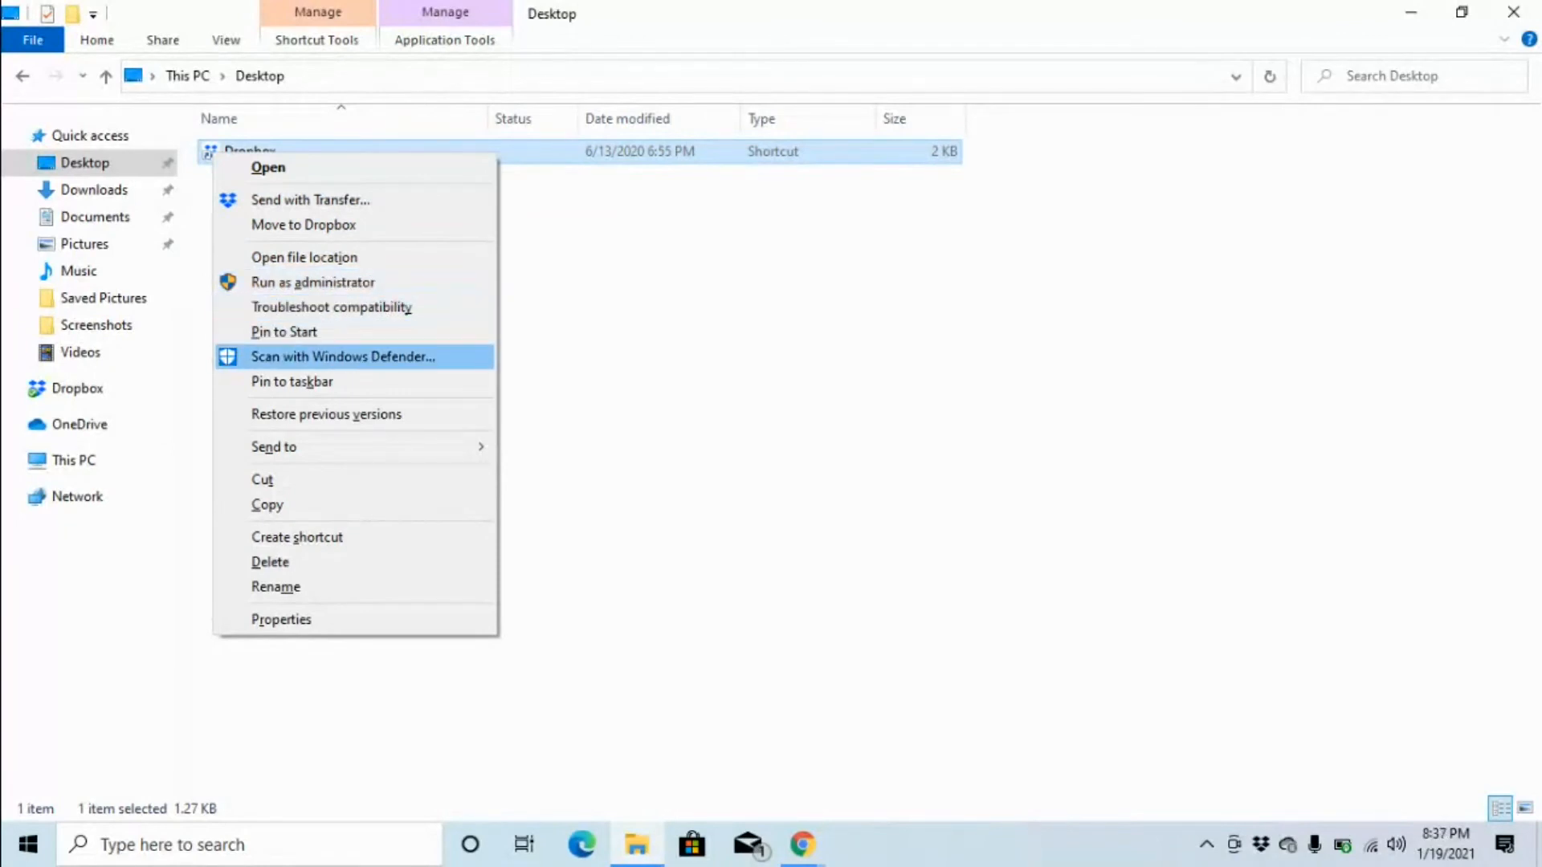
mouse_move(293, 382)
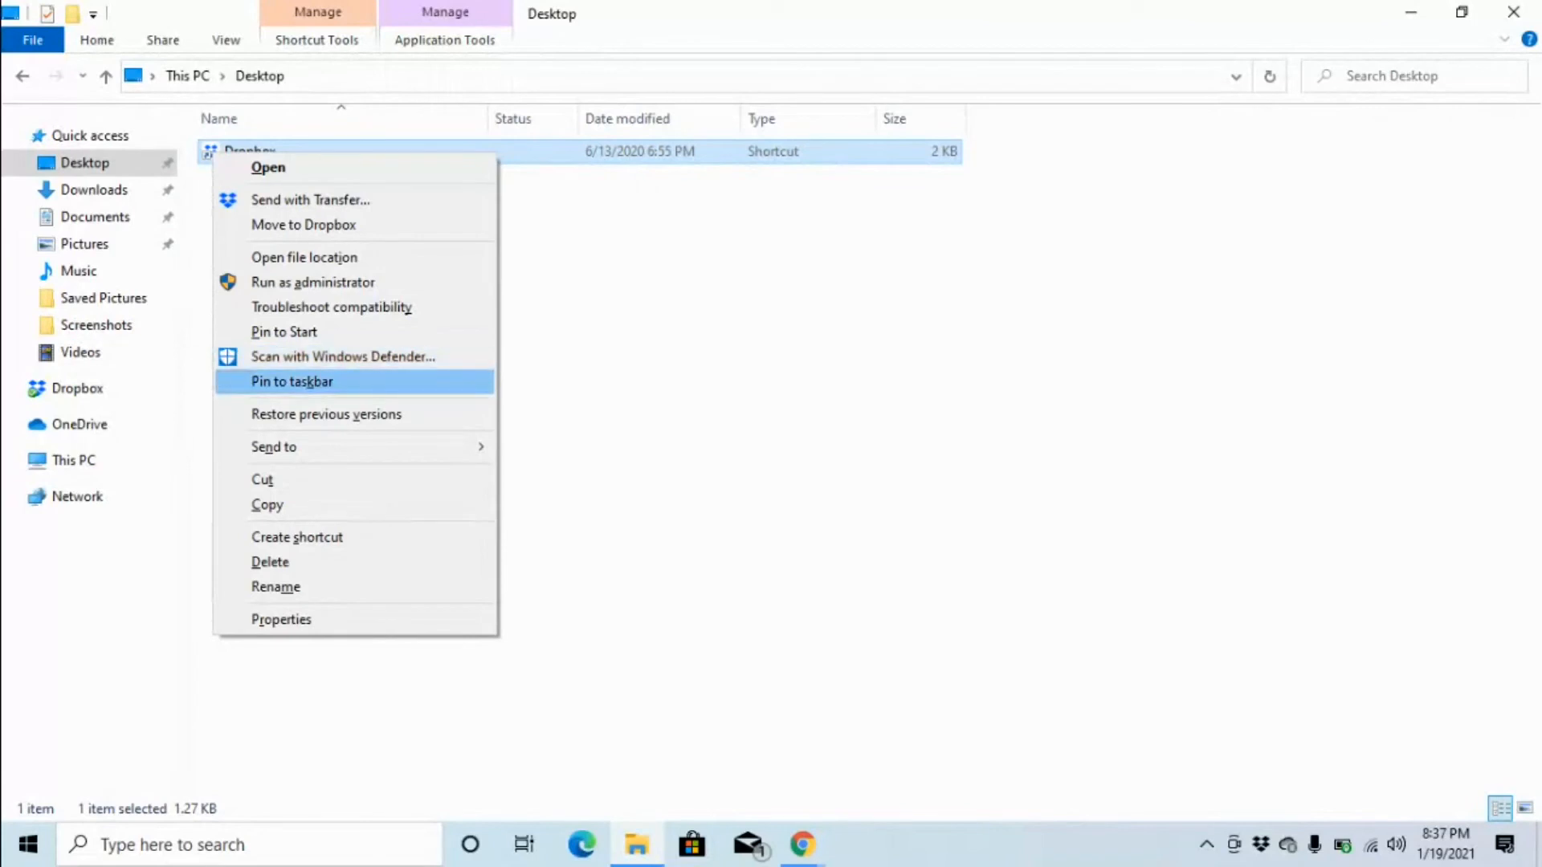
mouse_move(325, 413)
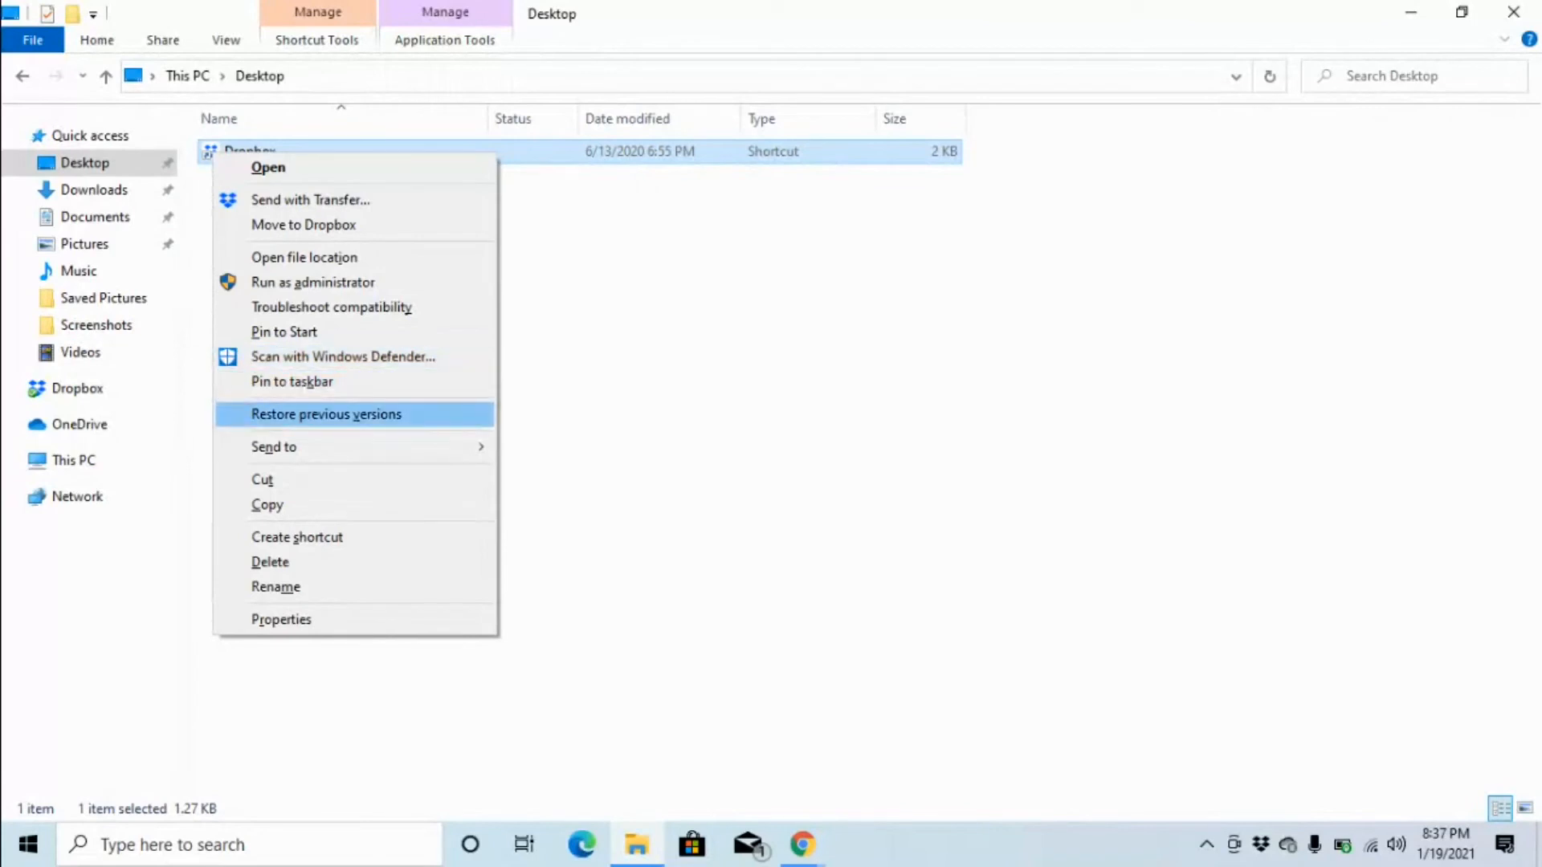
mouse_move(273, 447)
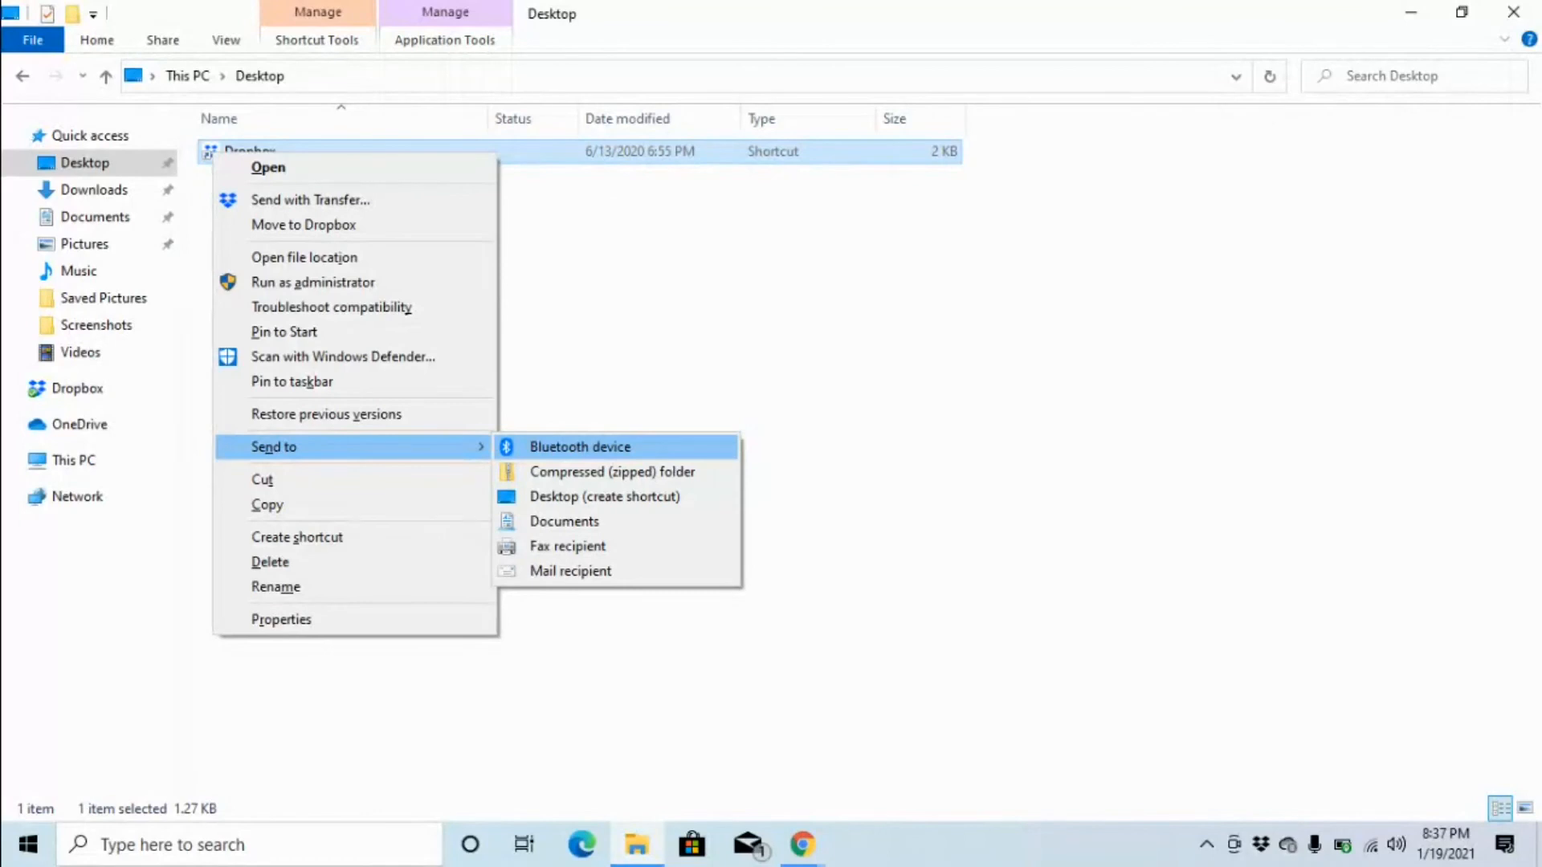
mouse_move(612, 472)
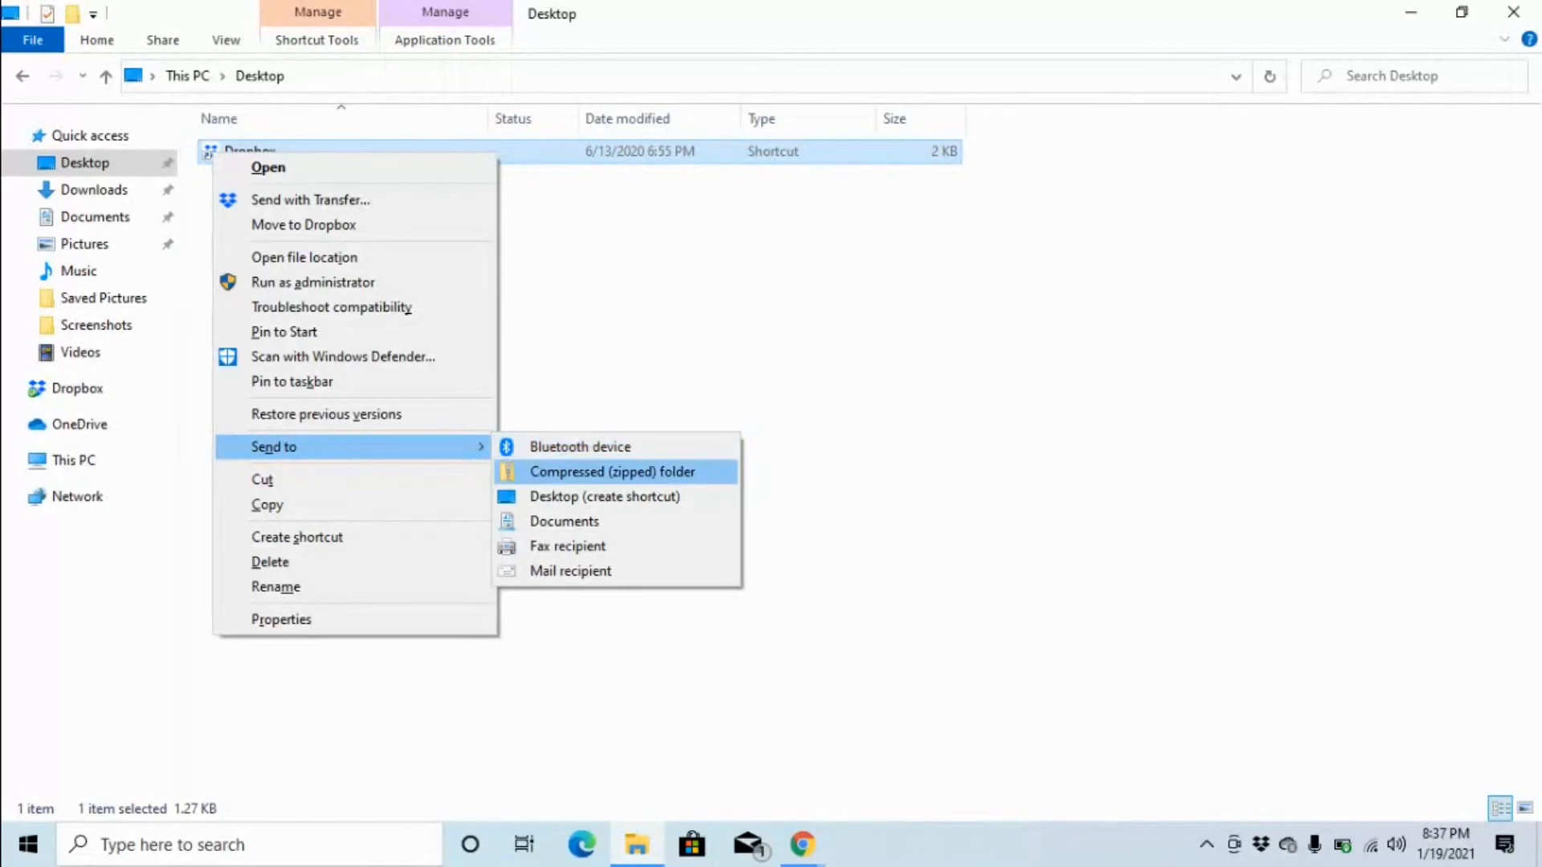
mouse_move(605, 496)
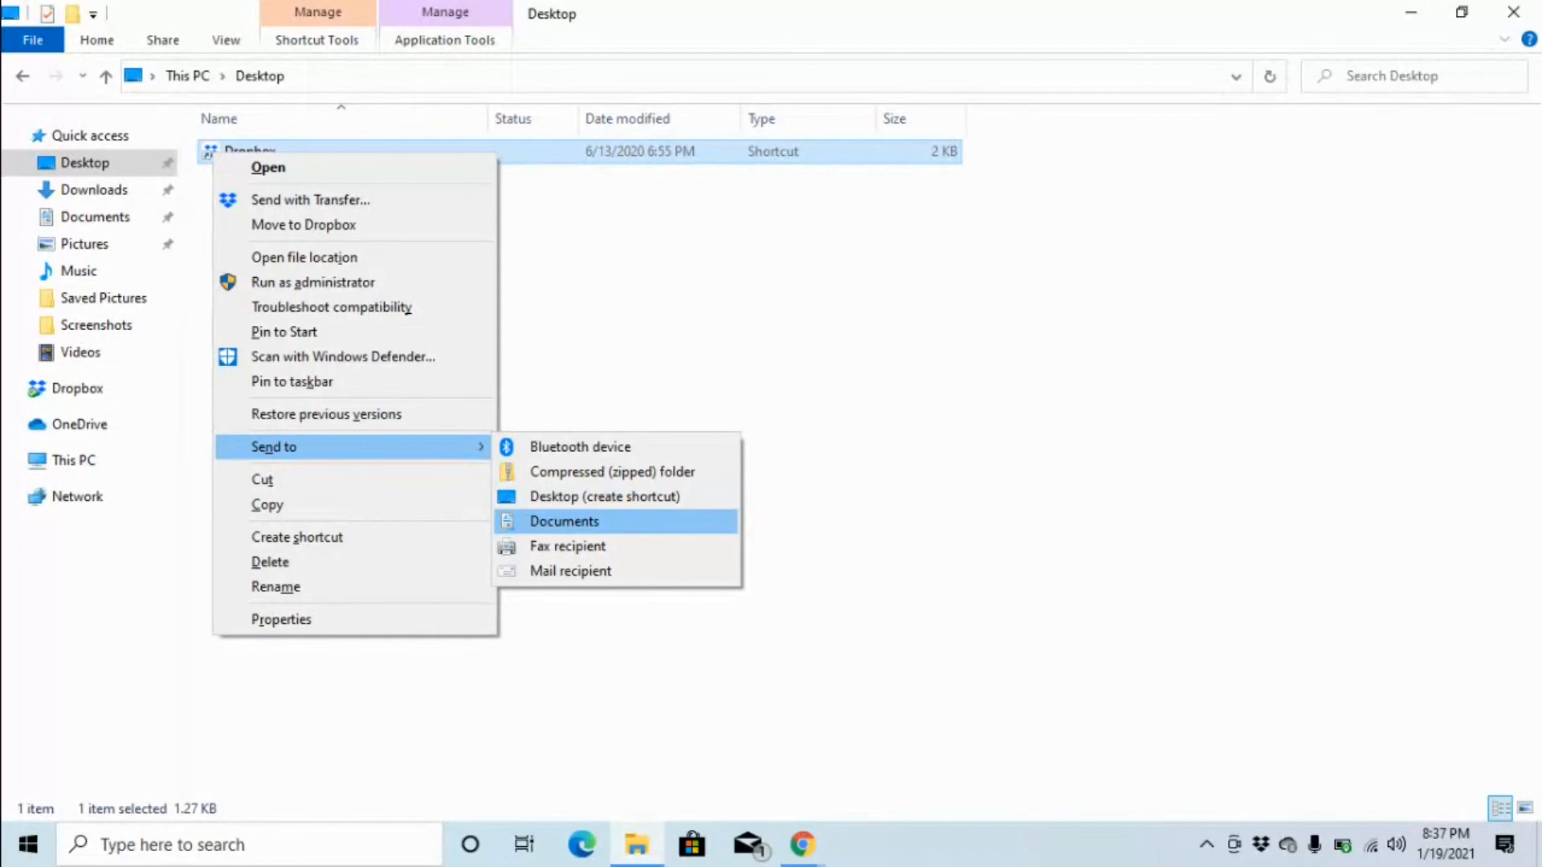
mouse_move(568, 546)
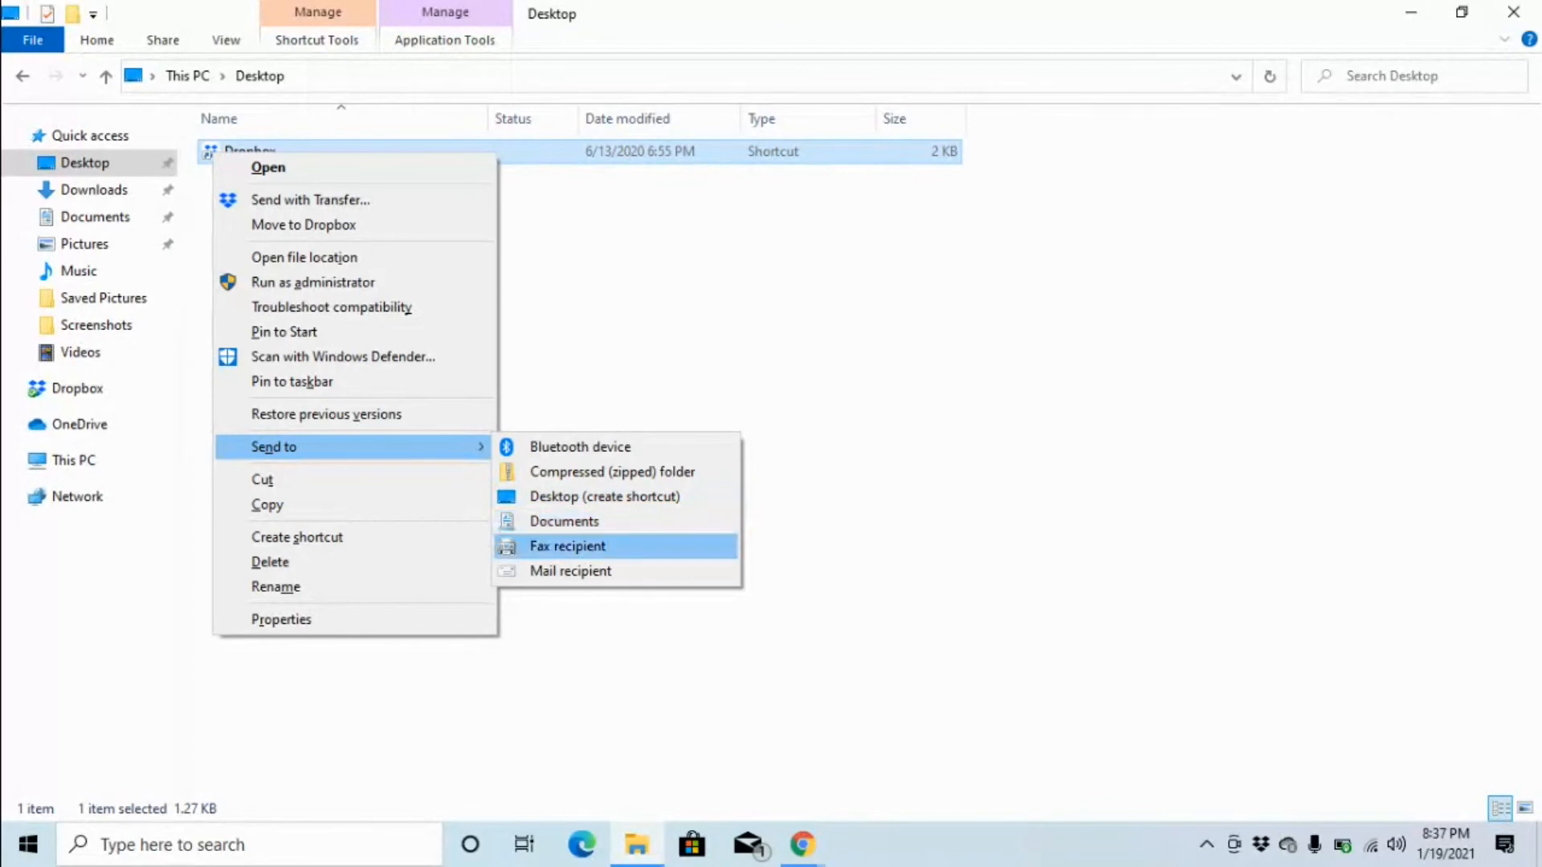
mouse_move(571, 570)
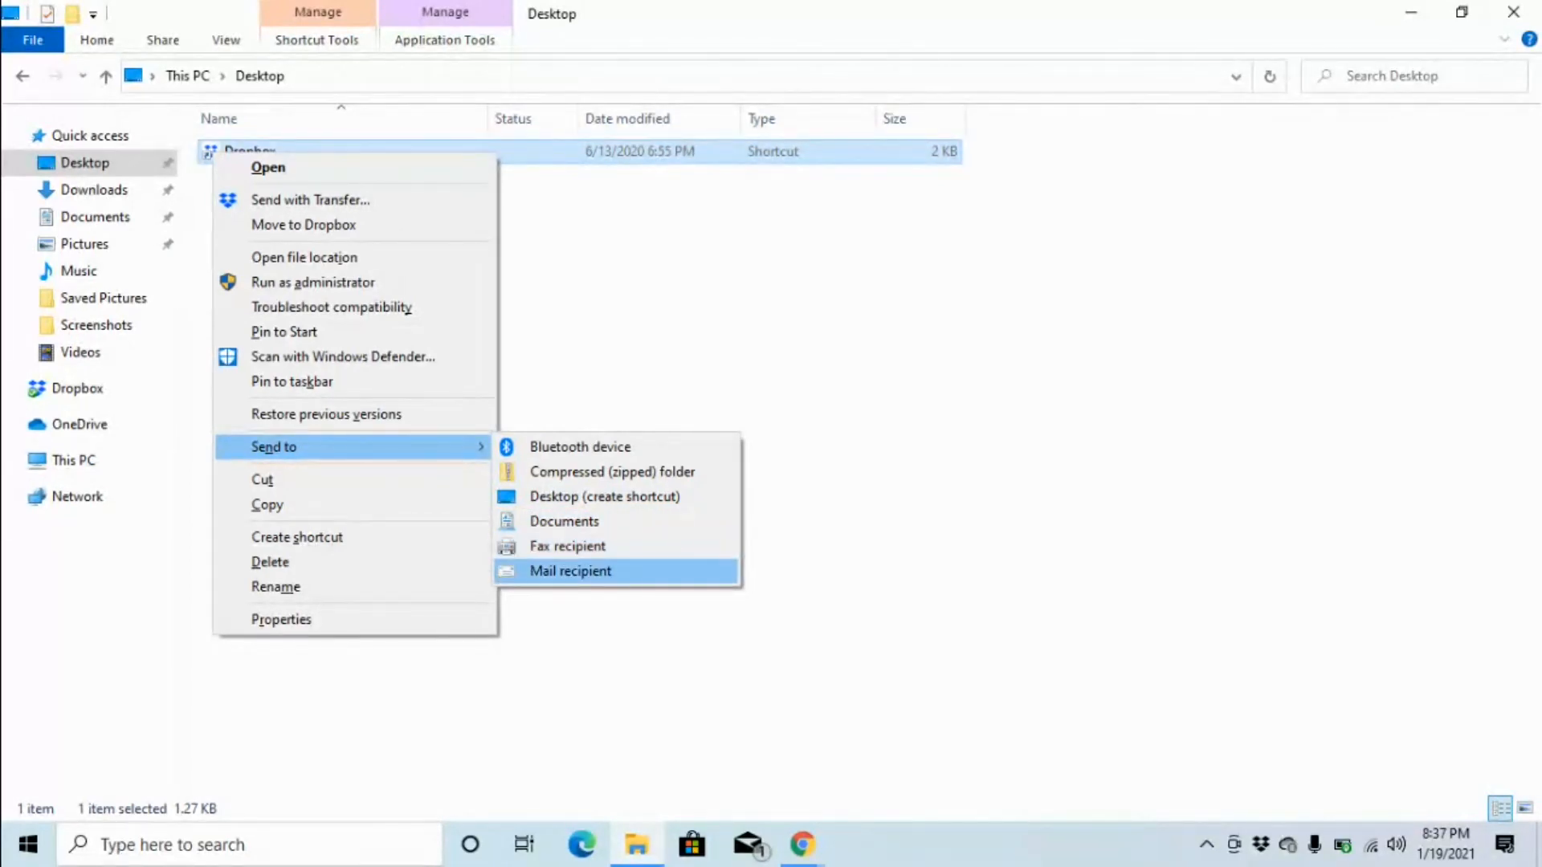
mouse_move(580, 446)
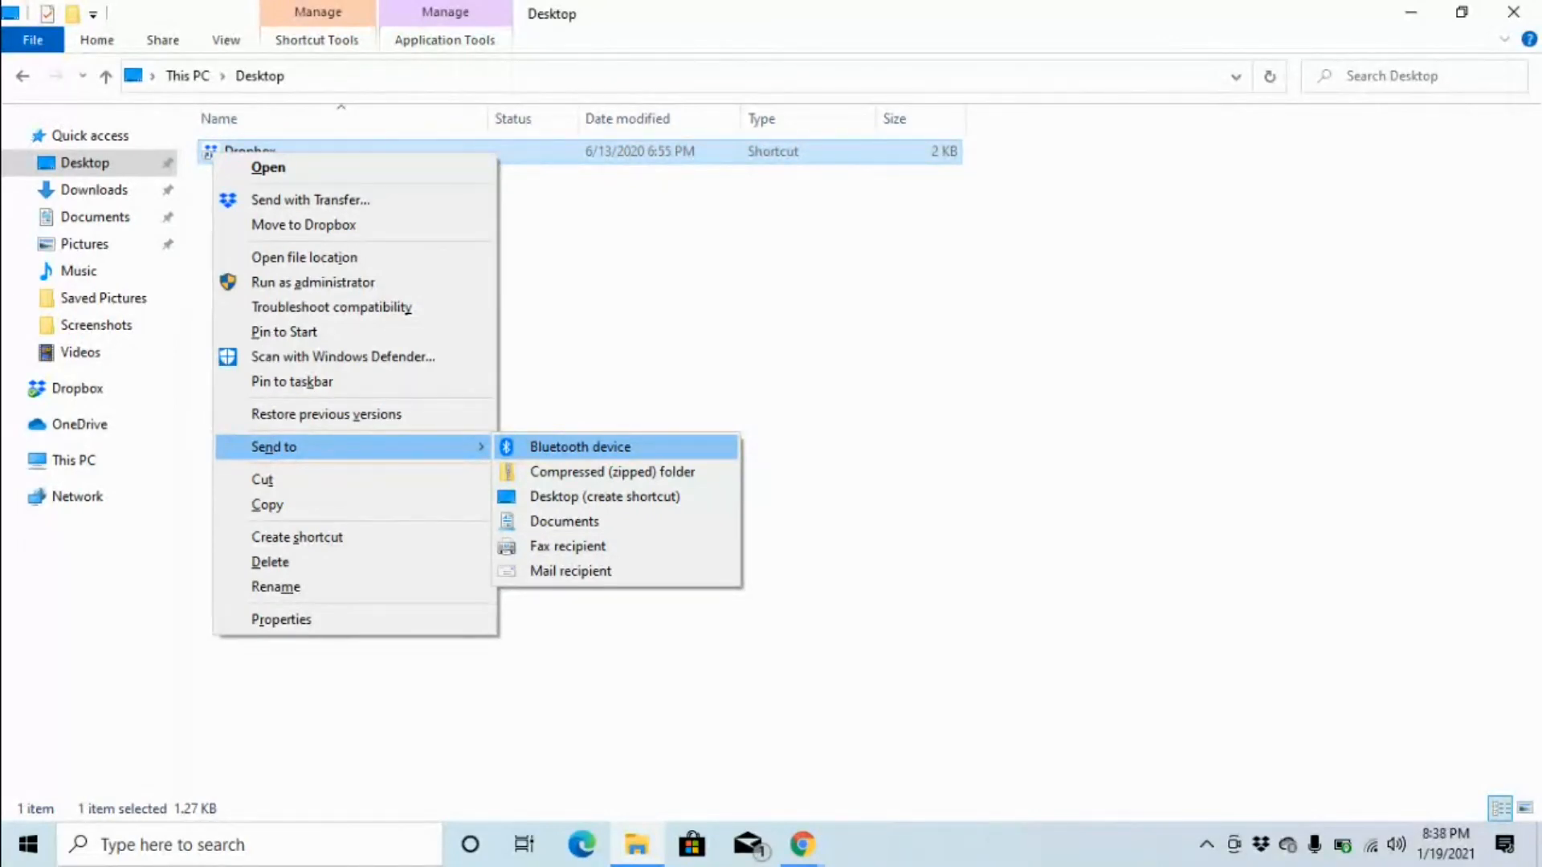
mouse_move(612, 472)
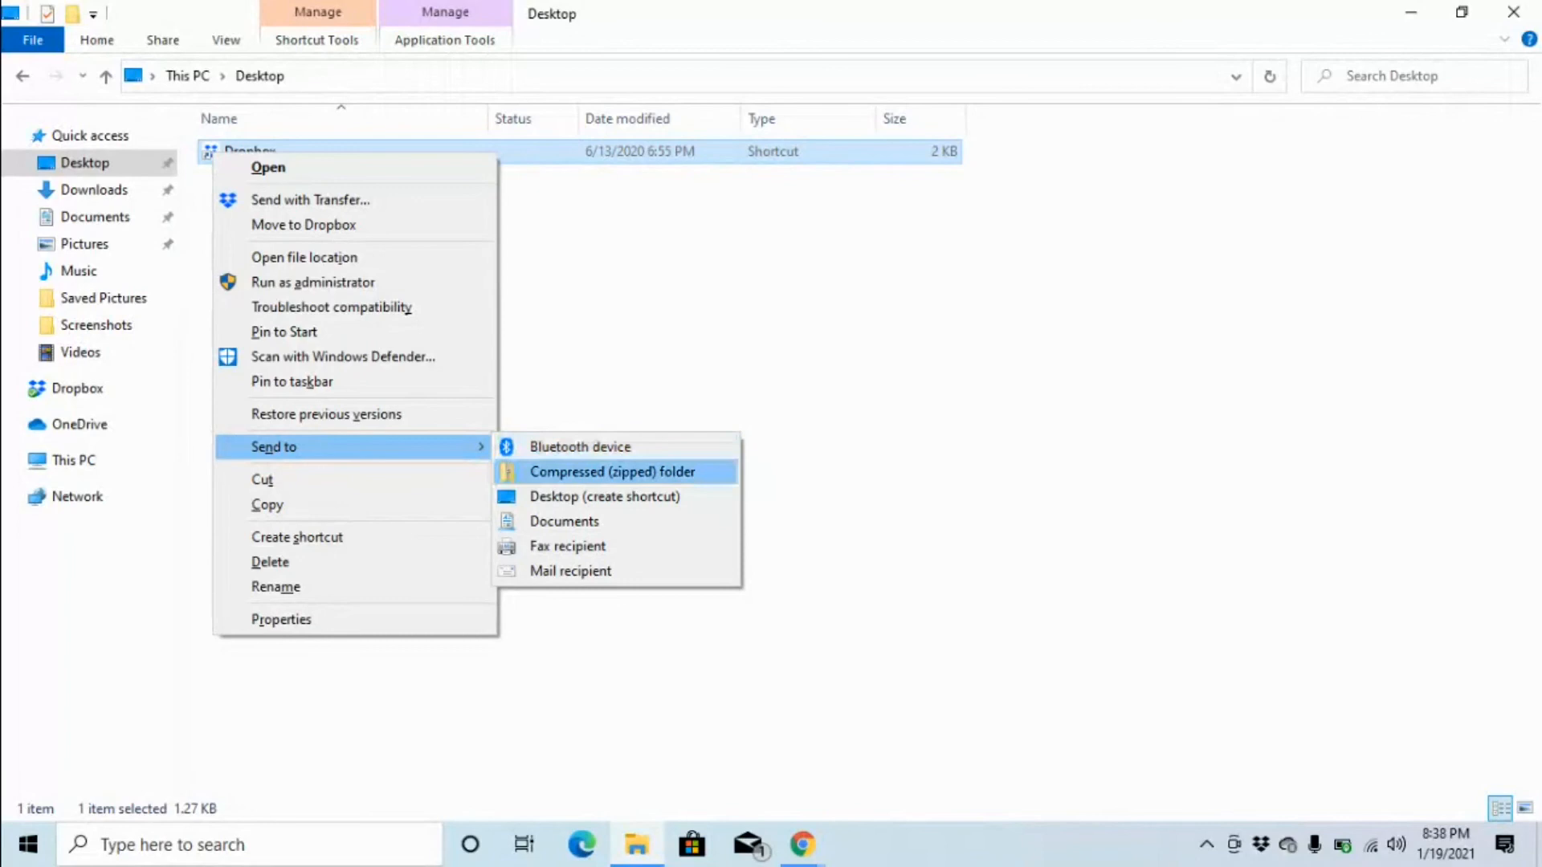
mouse_move(605, 495)
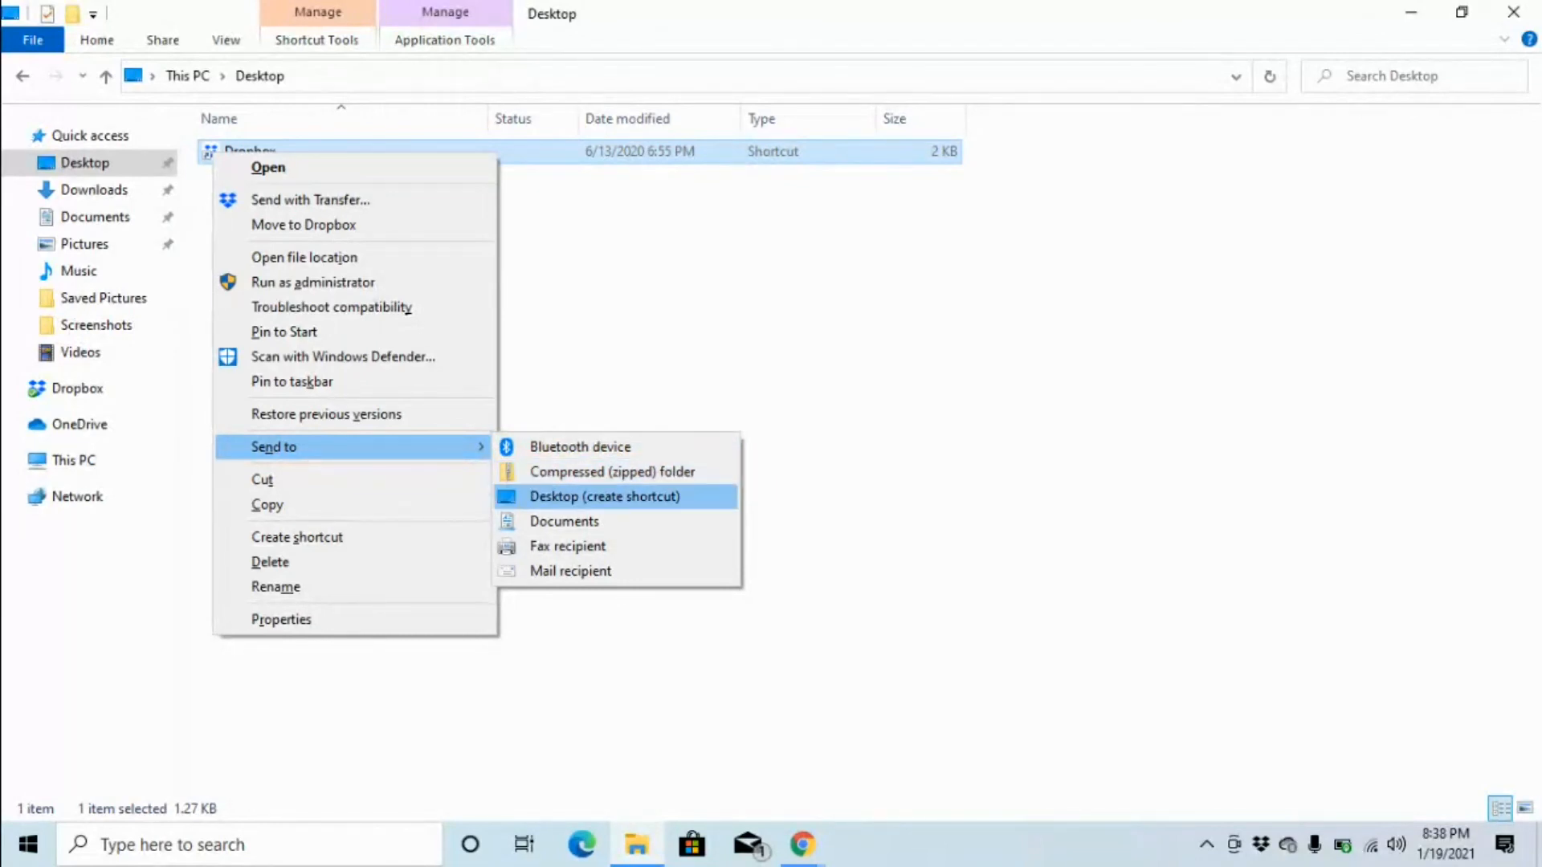
mouse_move(564, 521)
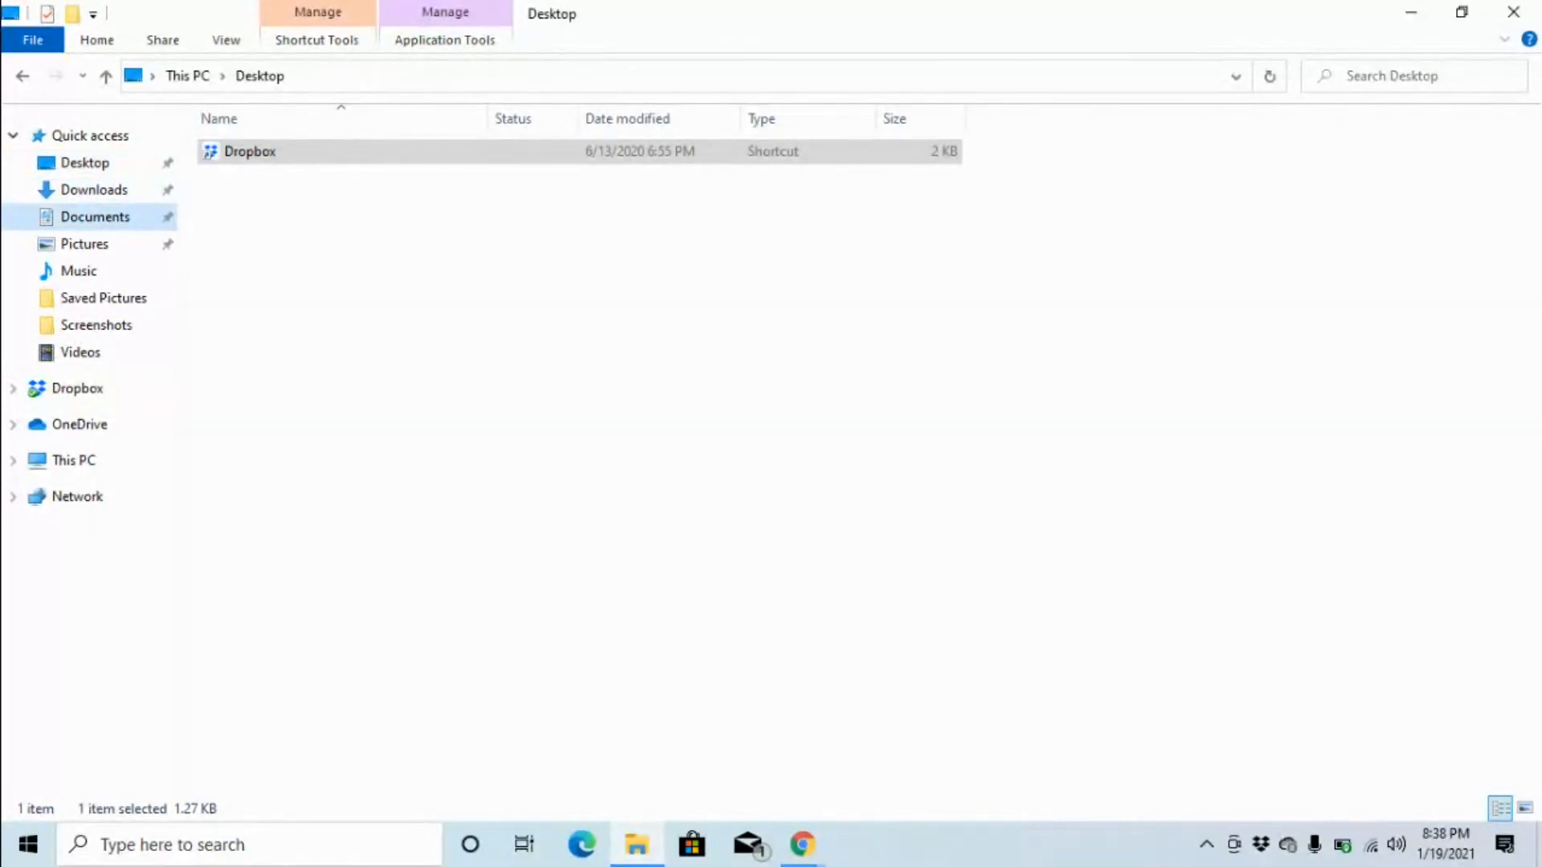
- Open Documents, where the sent Dropbox shortcut now appears
left_click(96, 216)
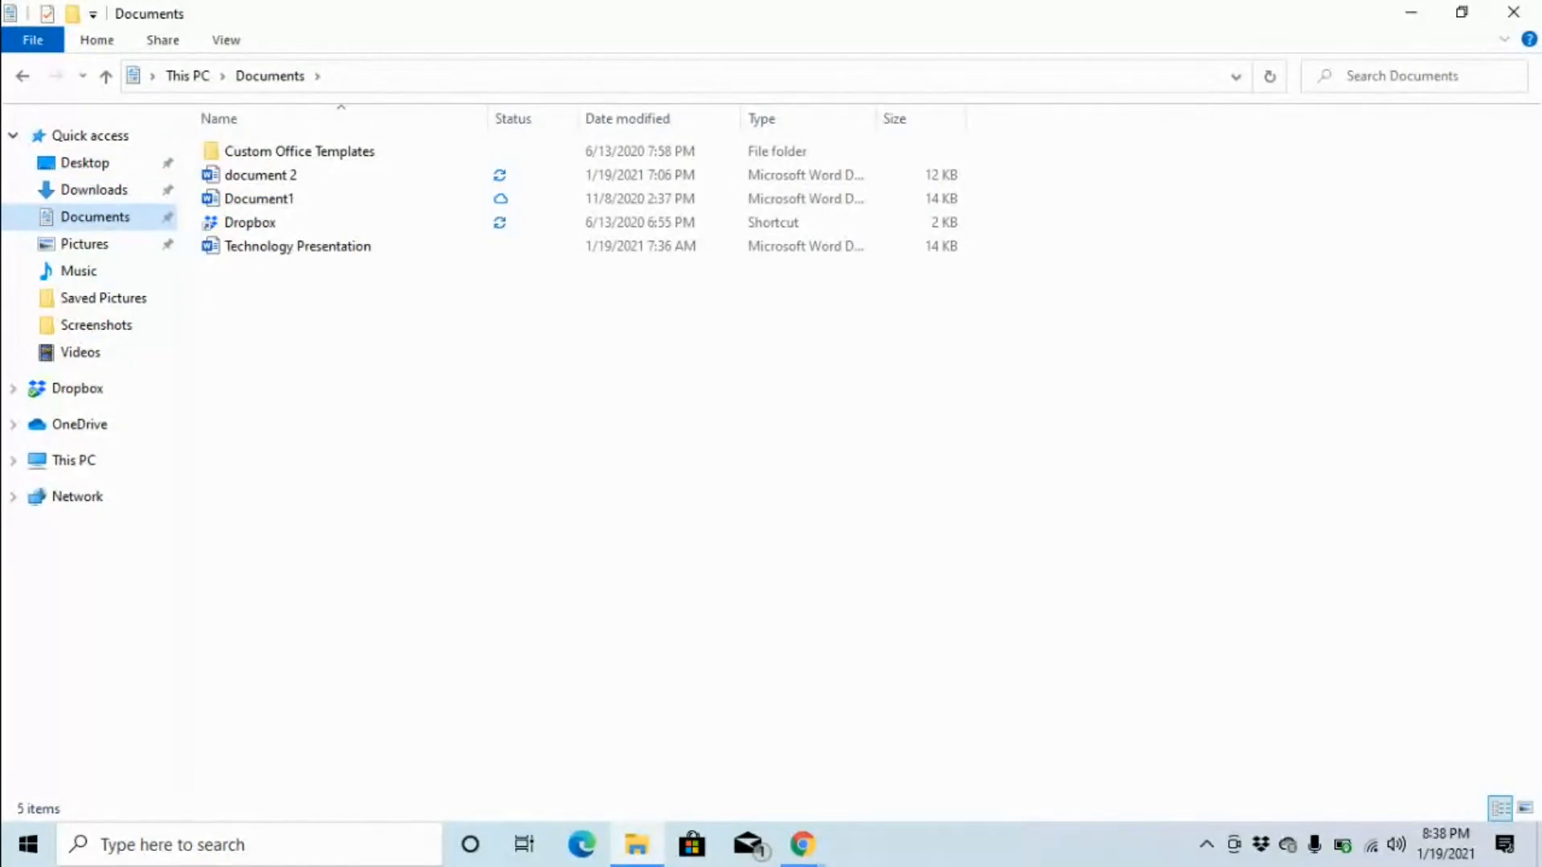
- Select the Dropbox shortcut in the Documents file list
left_click(299, 151)
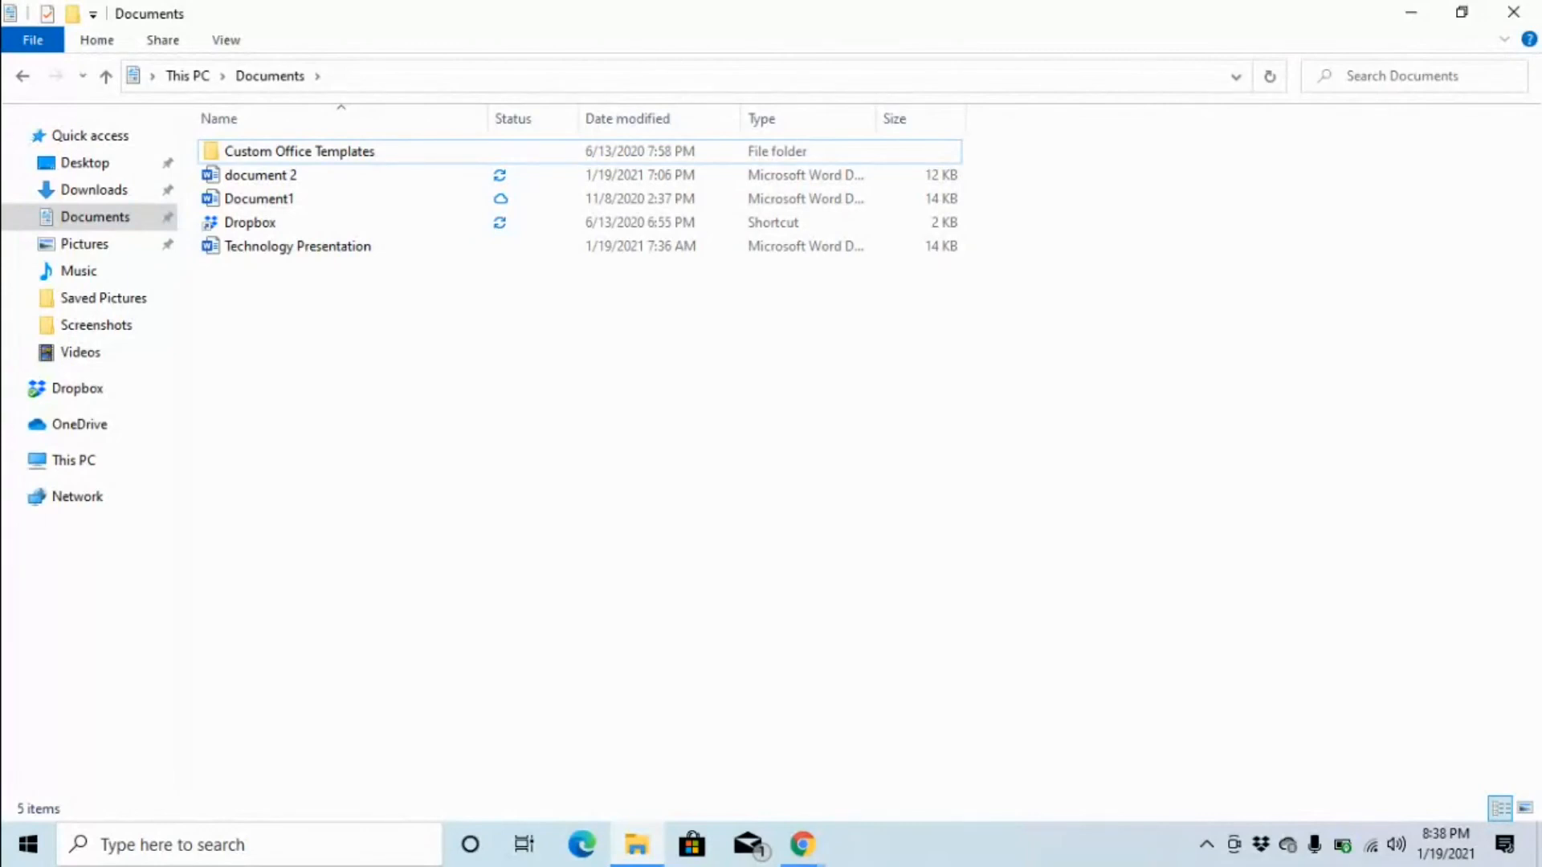
left_click(250, 222)
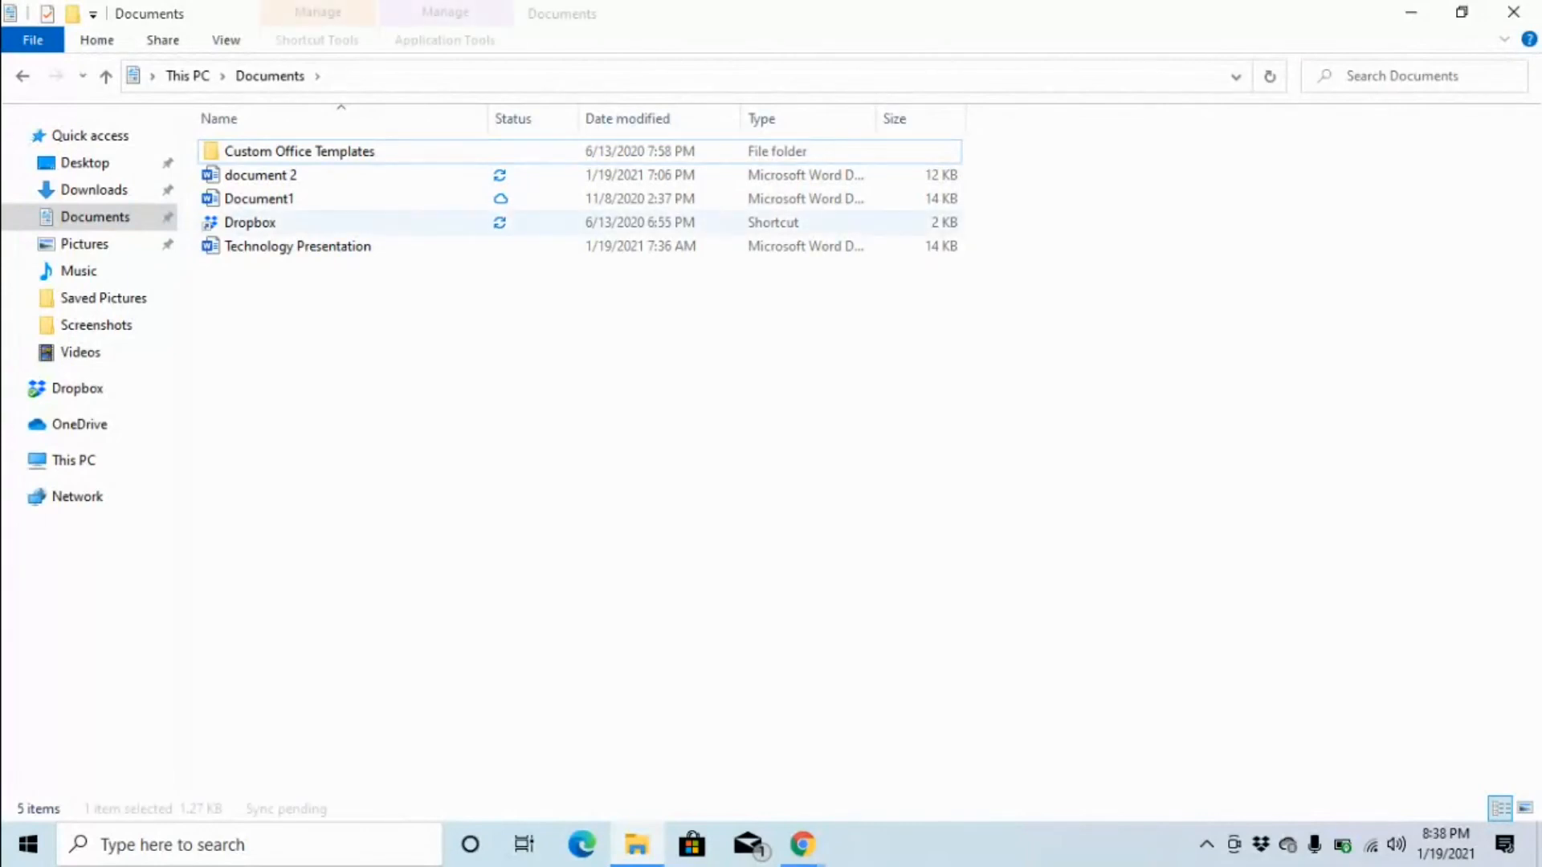
left_click(250, 222)
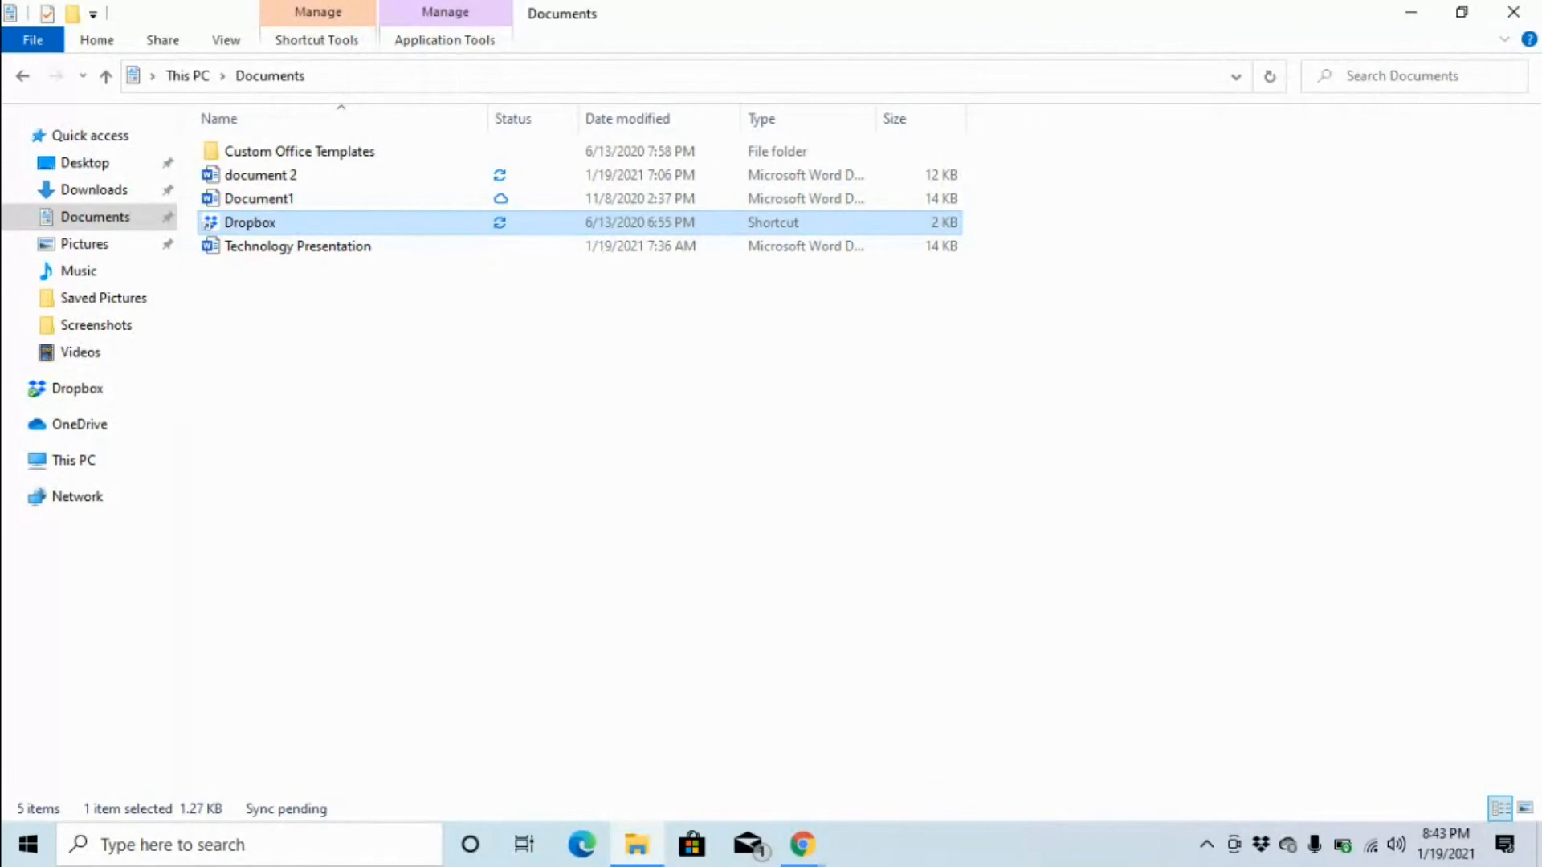